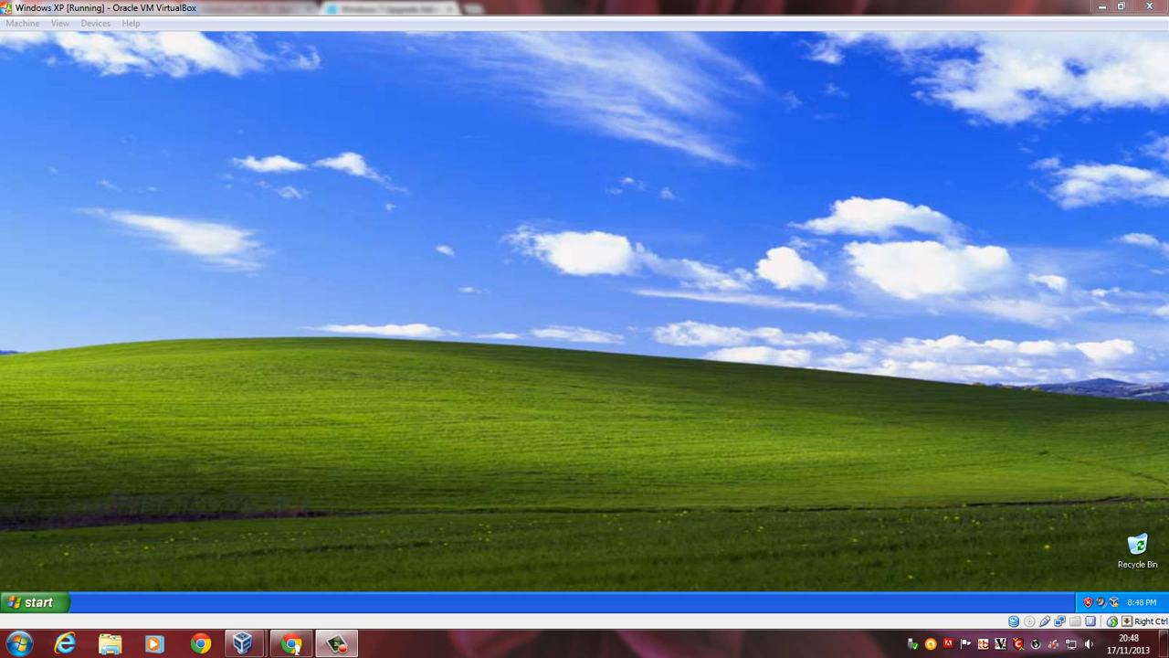
pyautogui.moveTo(625, 621)
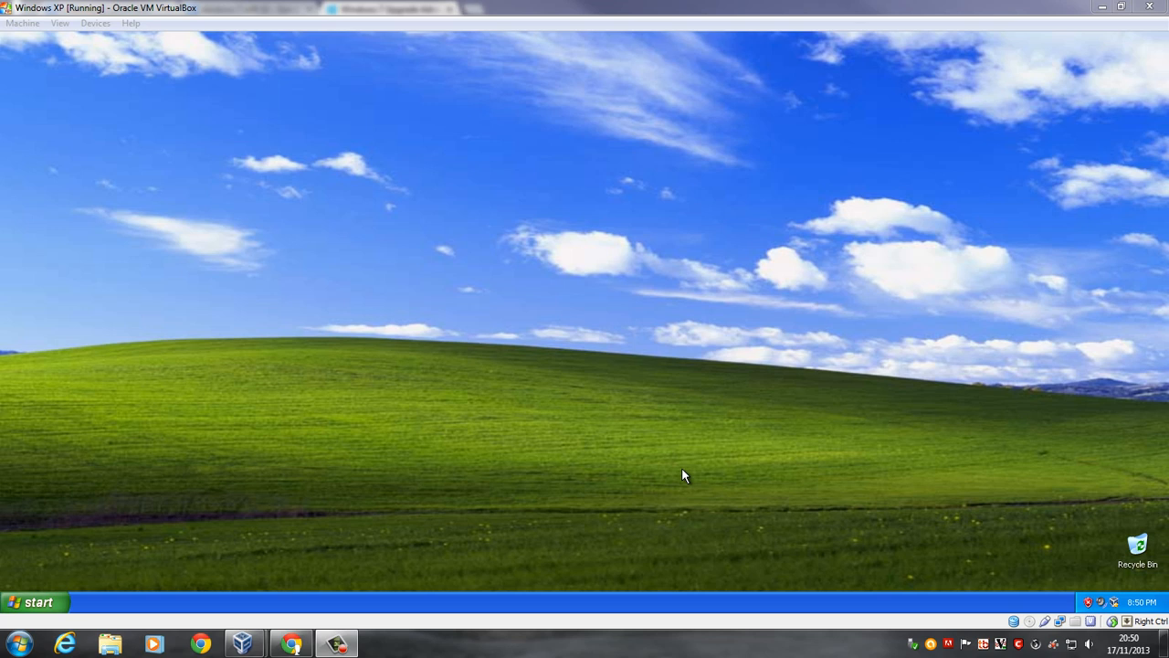
pyautogui.moveTo(197, 562)
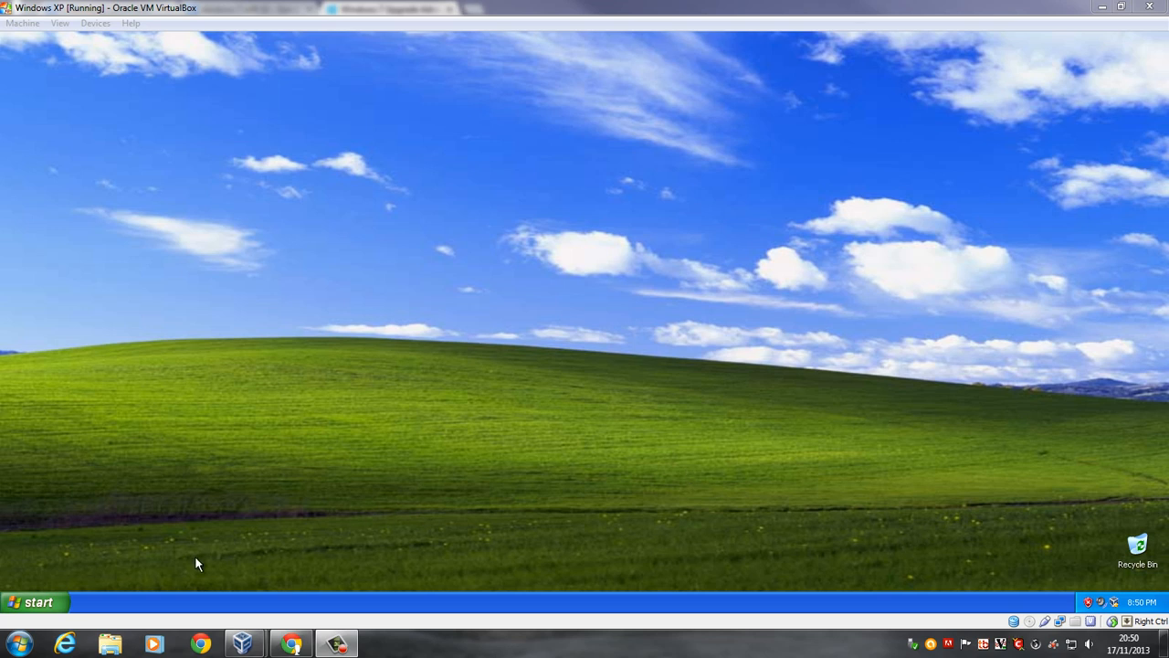
# Step: Close the Windows Update browser window on the XP machine
pyautogui.click(37, 601)
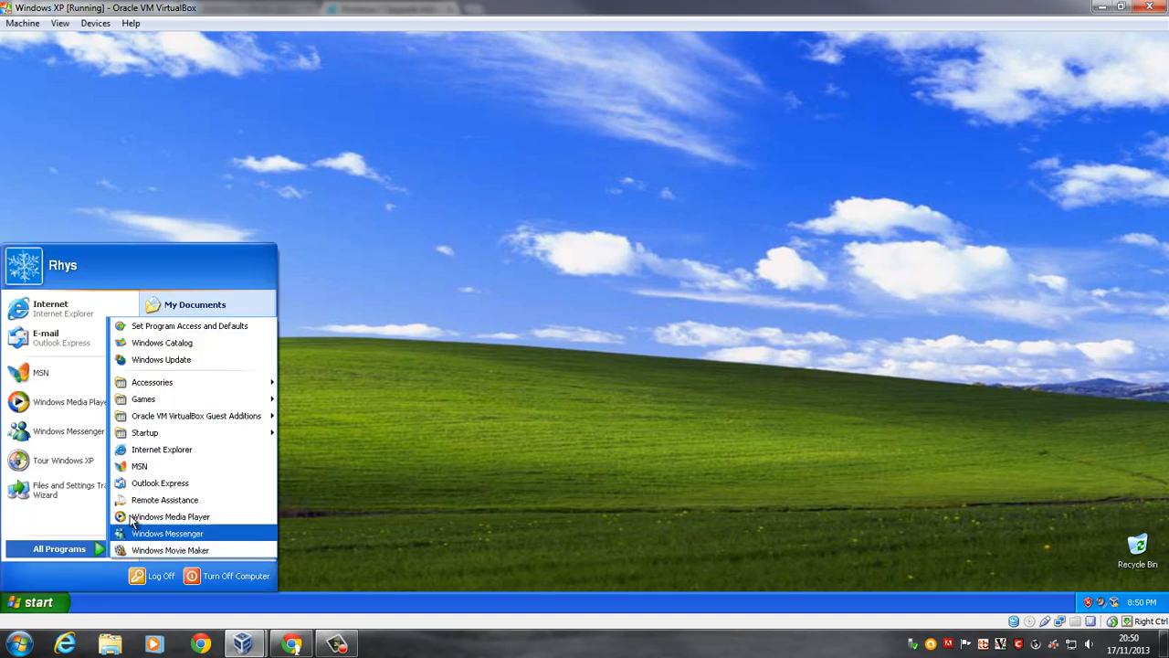
pyautogui.moveTo(235, 367)
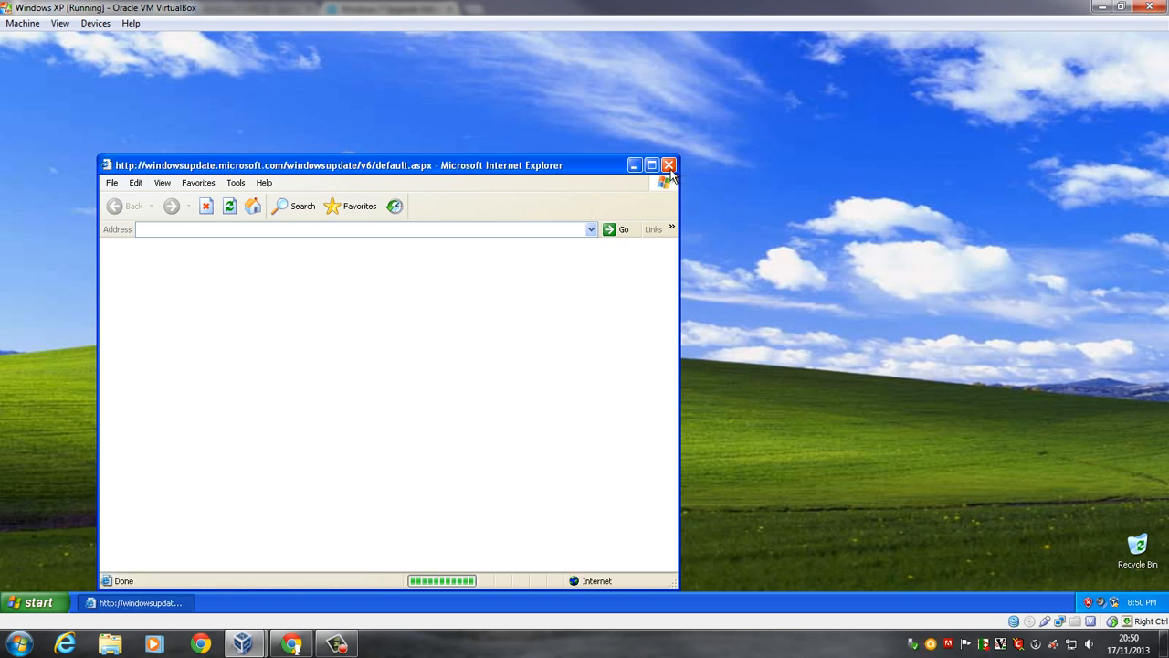
pyautogui.click(669, 164)
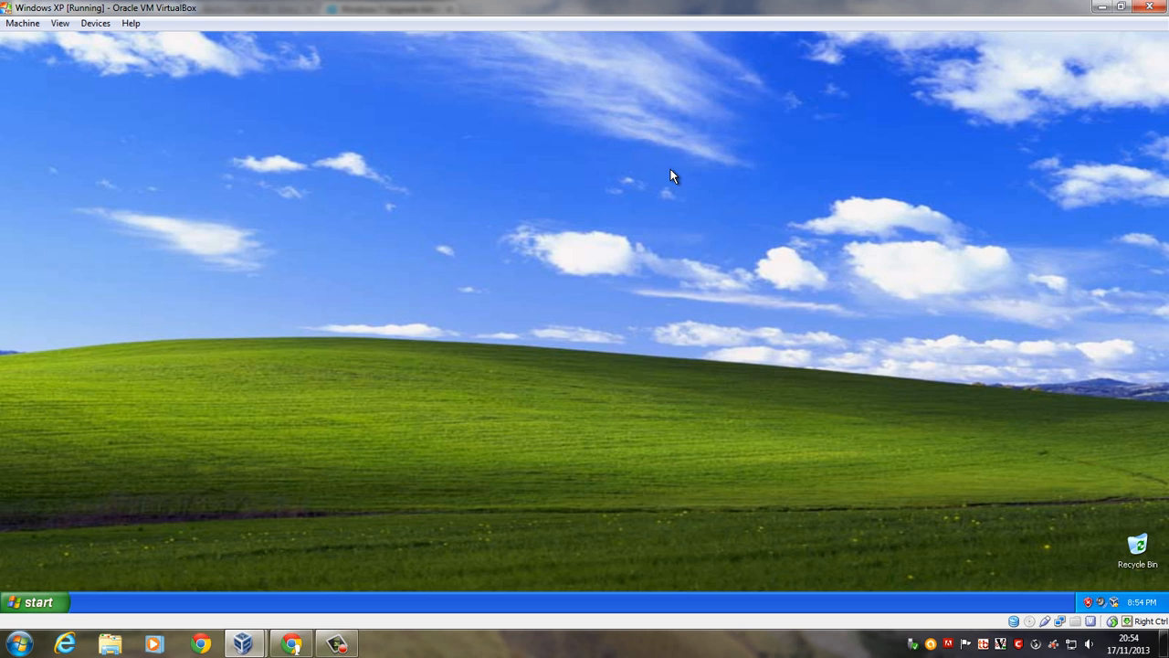
pyautogui.moveTo(391, 333)
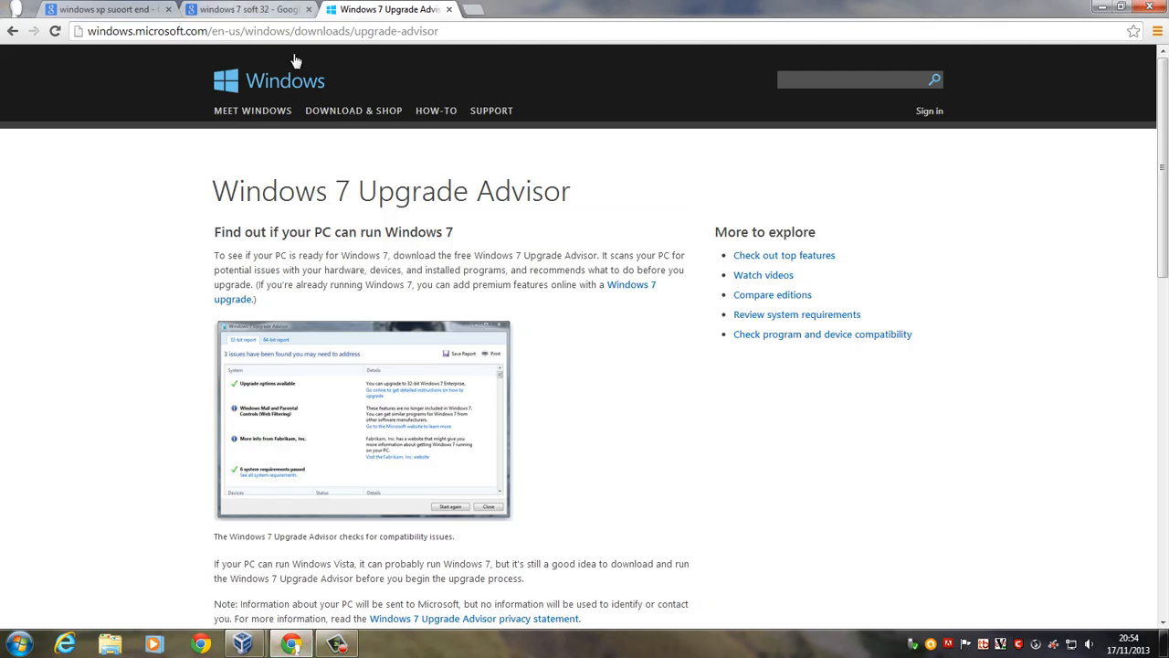
# Step: Switch to the Google results for 'windows 7 soft 32' from the Upgrade Advisor page
pyautogui.click(13, 30)
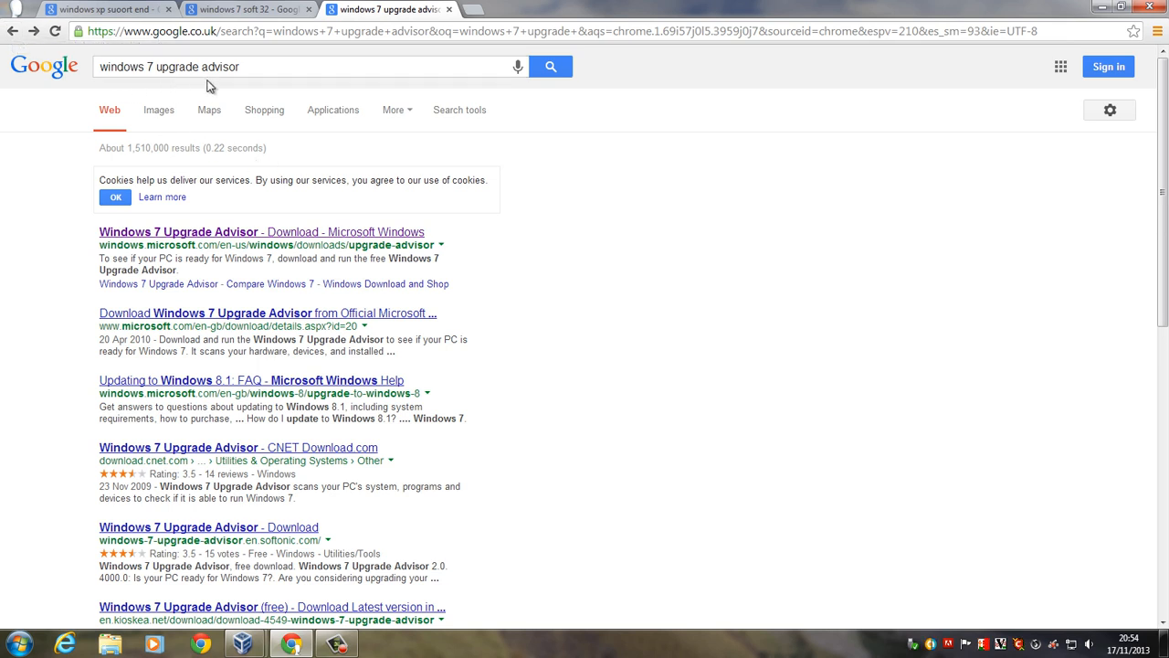
pyautogui.moveTo(307, 245)
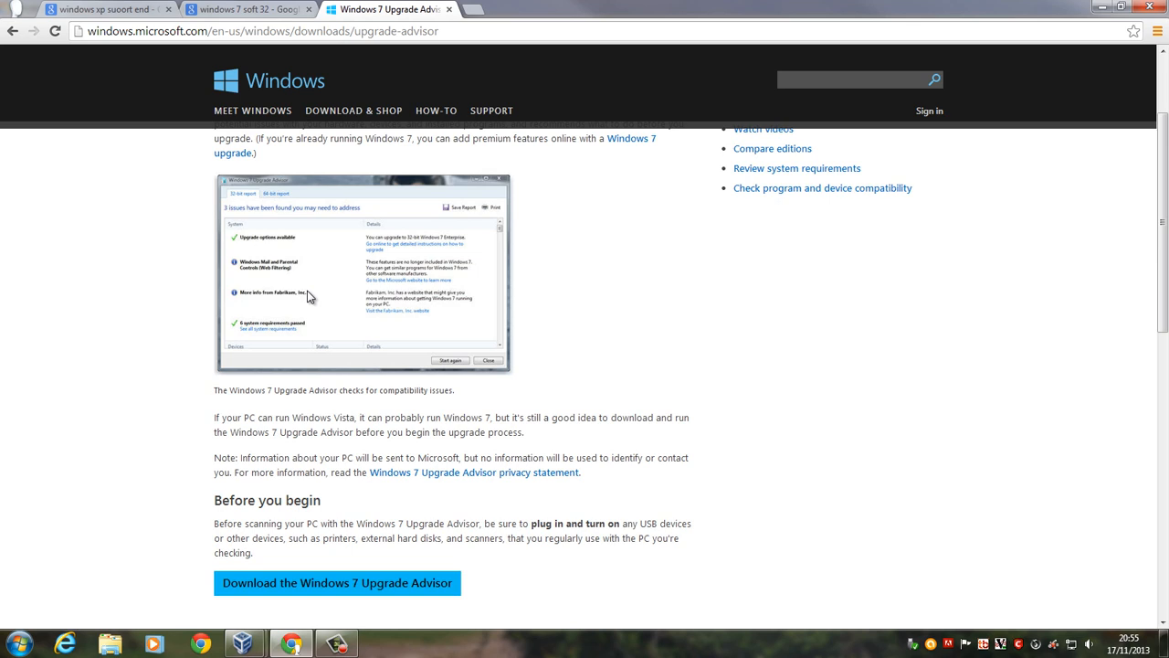
pyautogui.moveTo(247, 91)
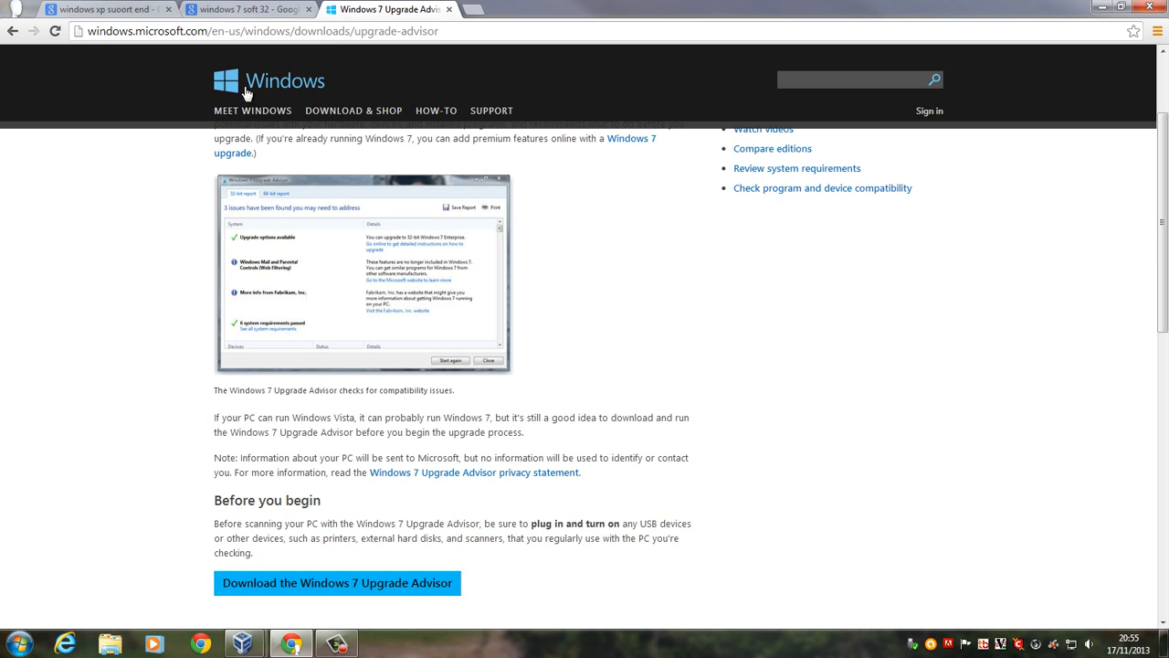
pyautogui.click(247, 9)
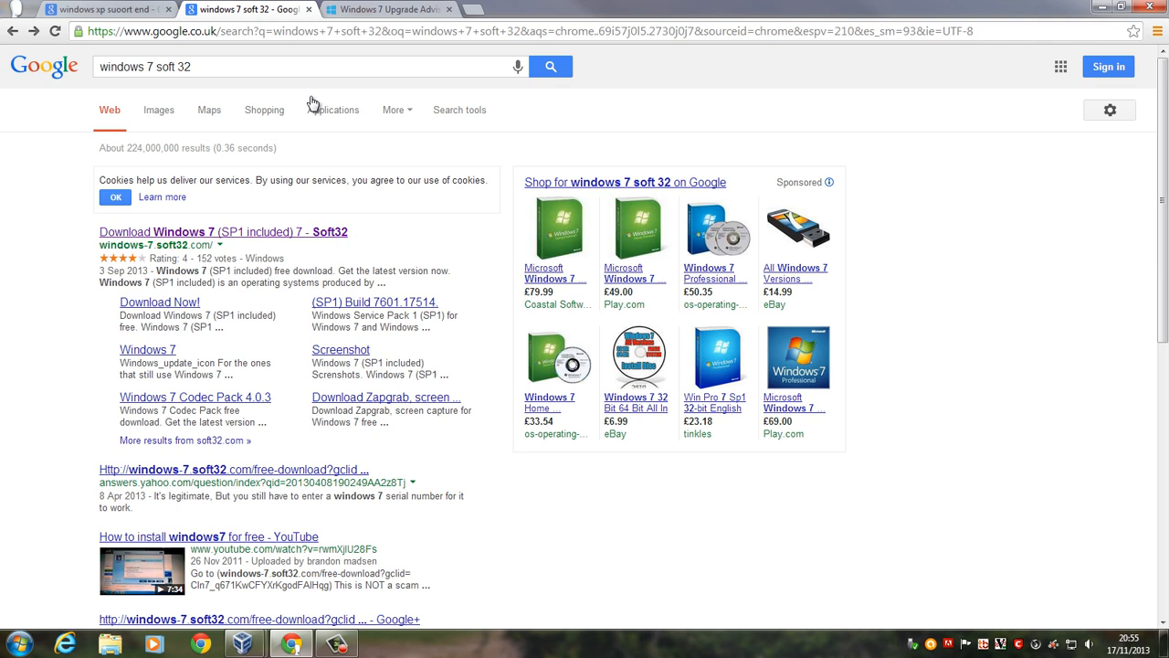
pyautogui.moveTo(336, 168)
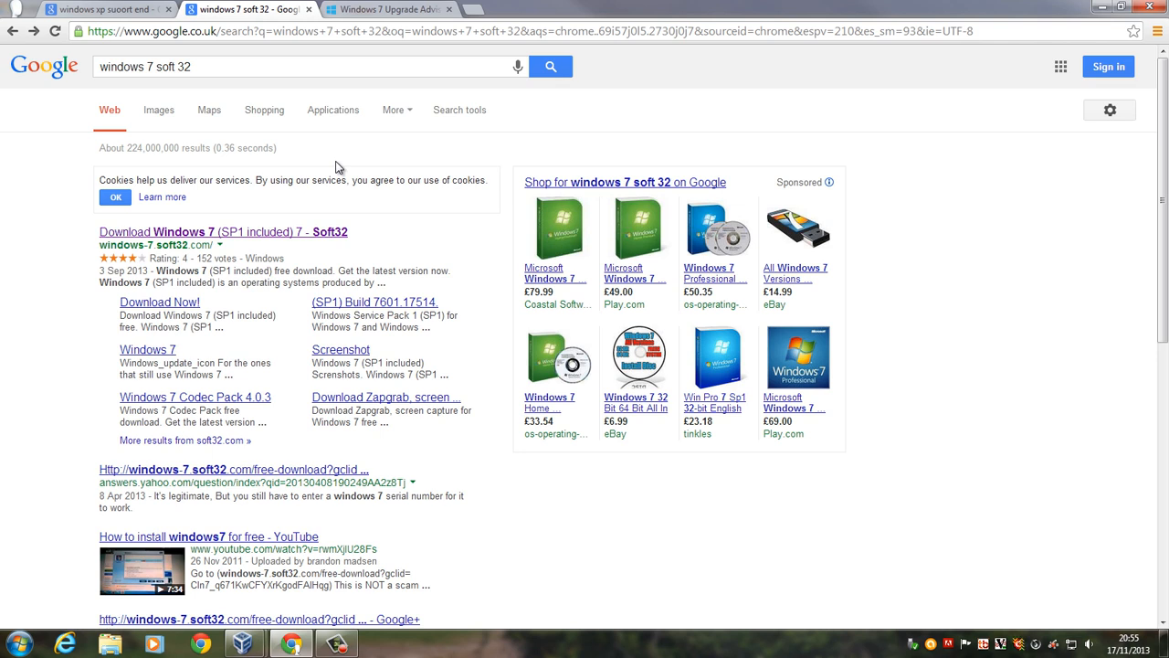
pyautogui.moveTo(274, 121)
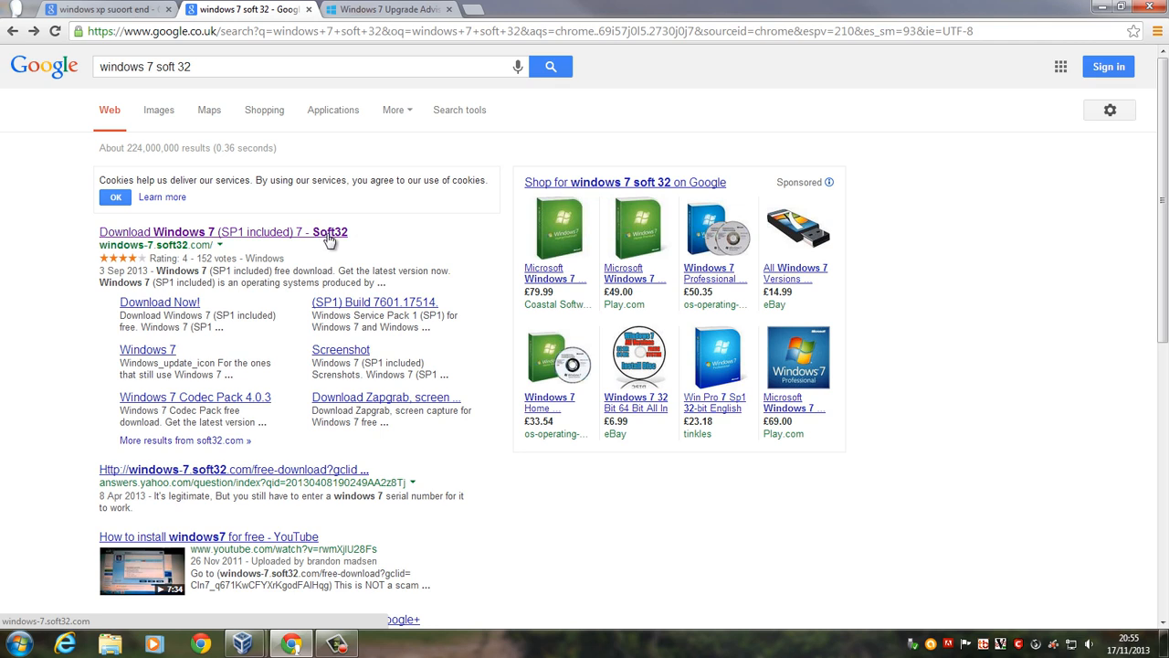
pyautogui.moveTo(332, 238)
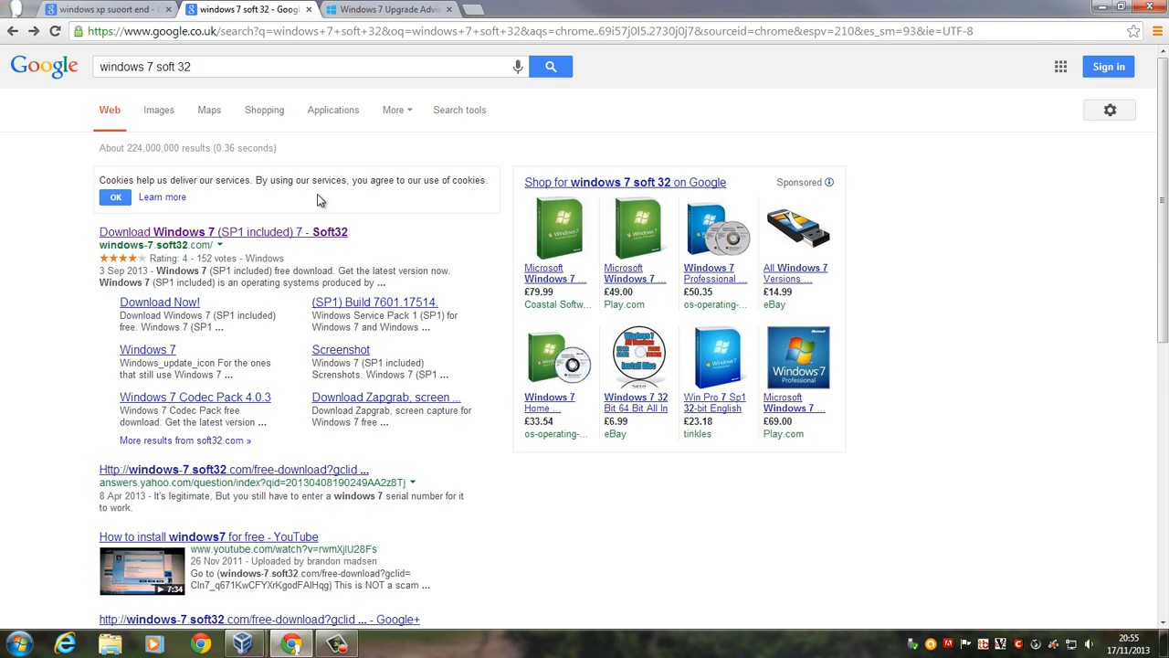
# Step: Open the soft32 'Download Windows 7 (SP1 included)' search result
pyautogui.click(113, 66)
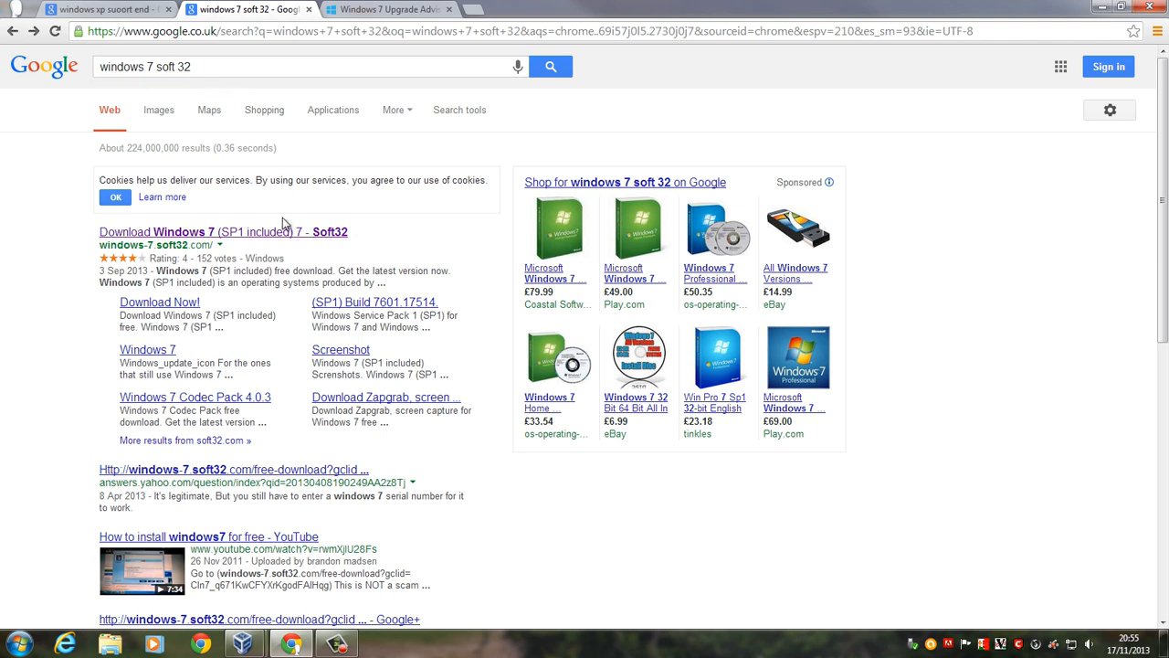
pyautogui.click(223, 230)
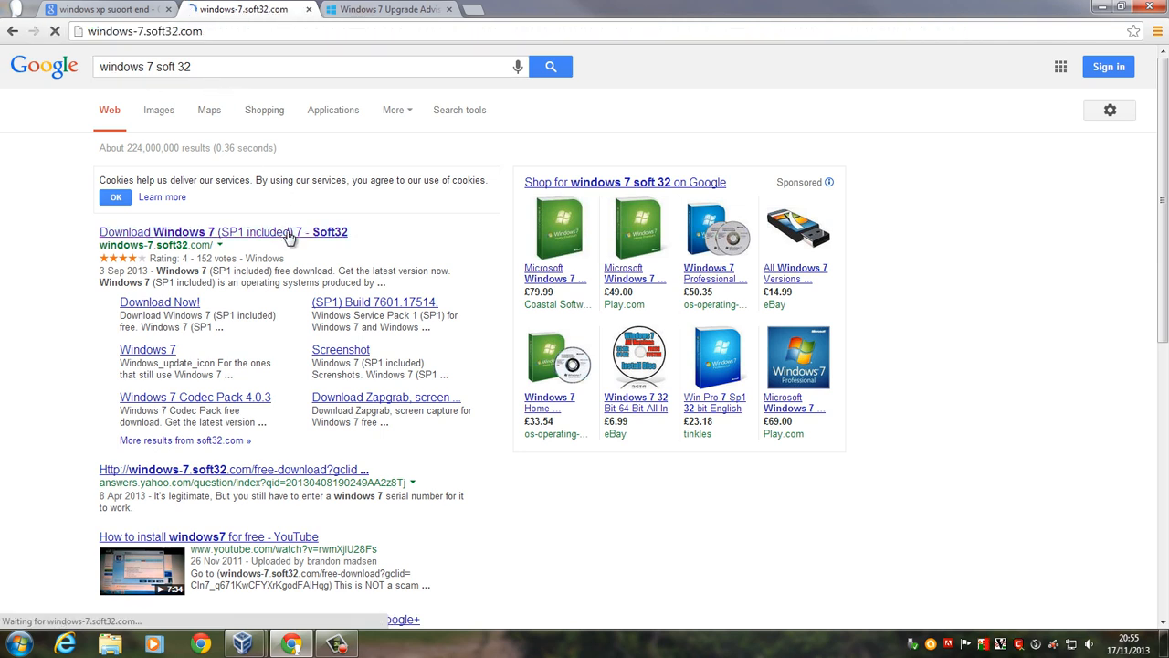
# Step: Reach soft32's Windows 7 (SP1 included) download options, then show the Upgrade Advisor page
pyautogui.click(223, 230)
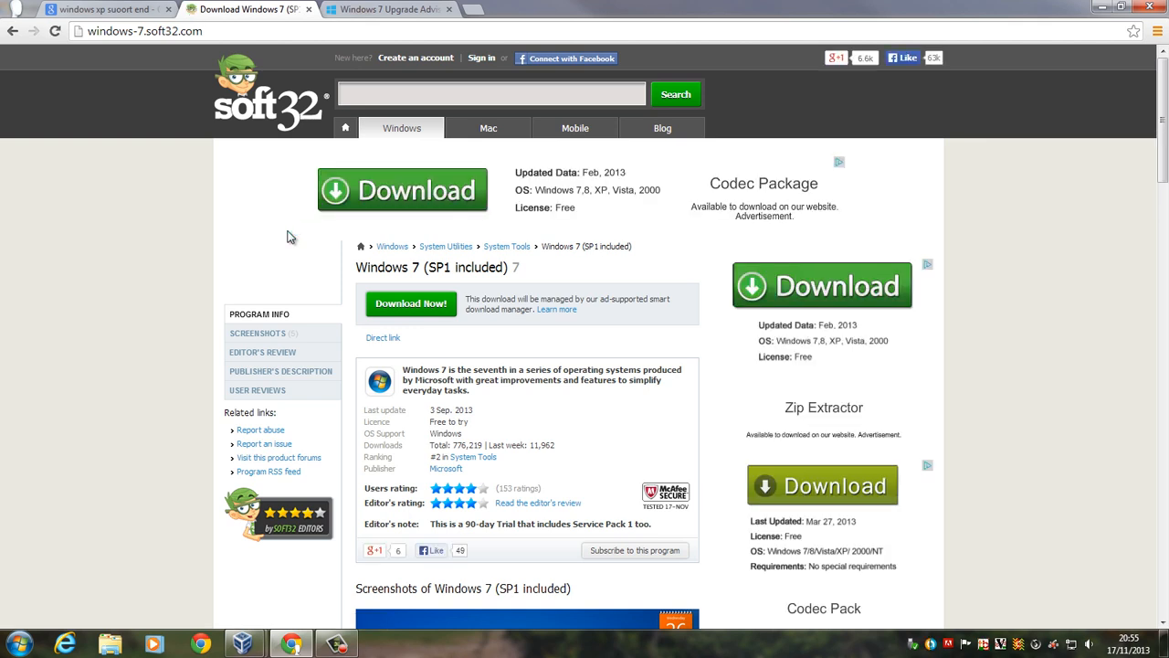
pyautogui.moveTo(402, 303)
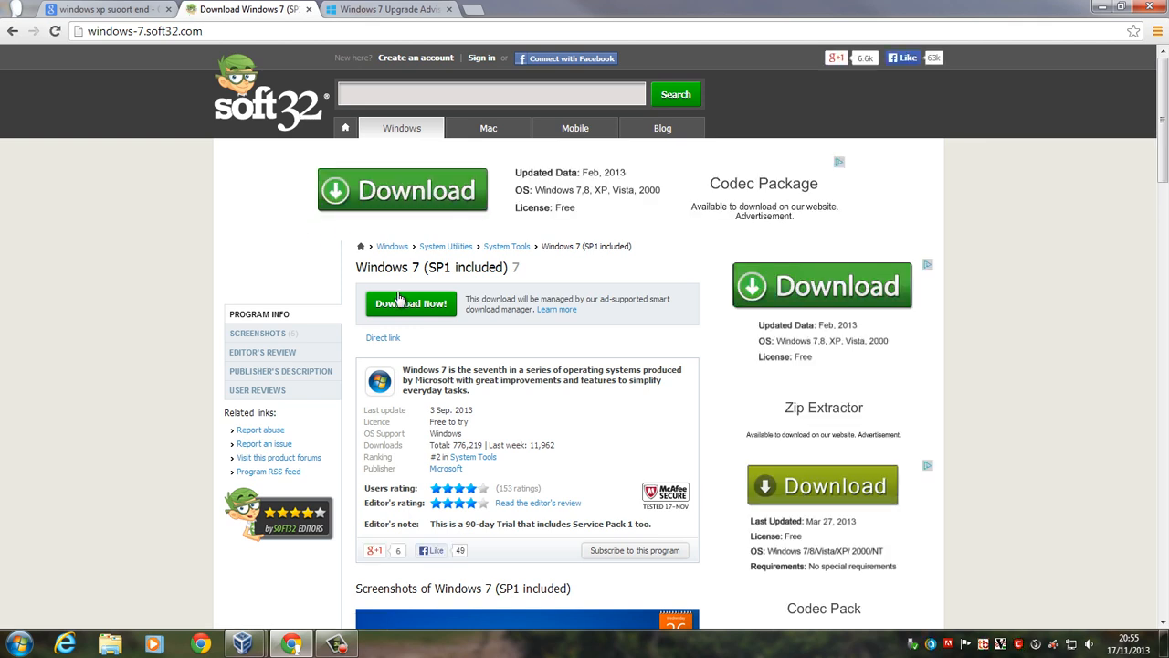
pyautogui.scroll(-3)
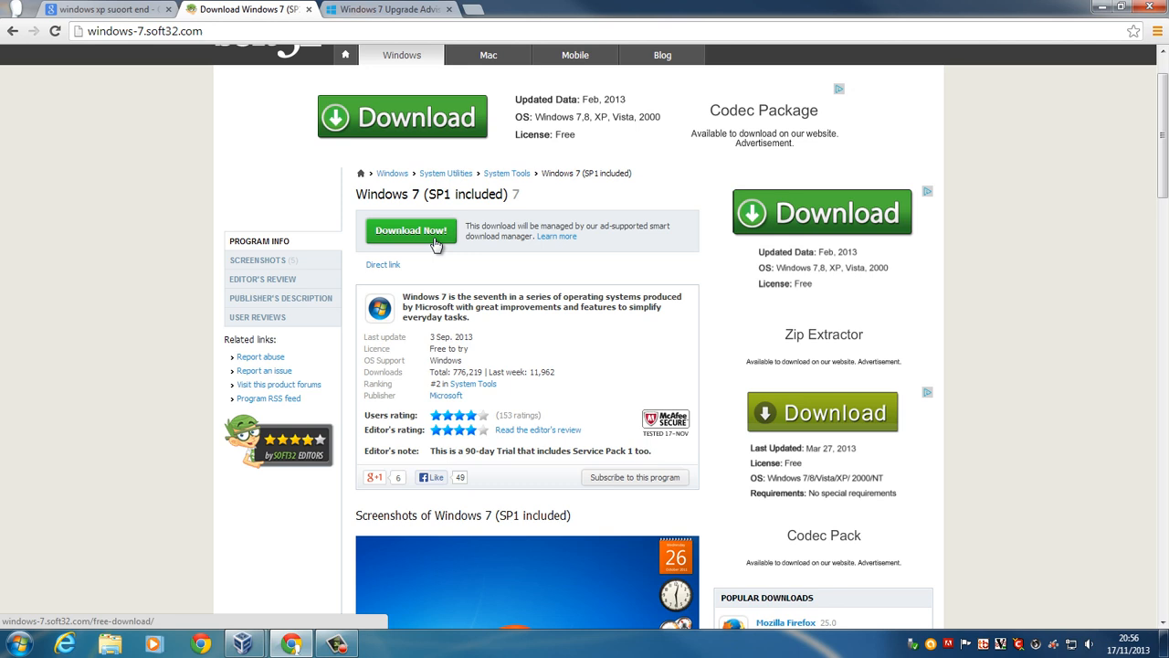
pyautogui.click(411, 230)
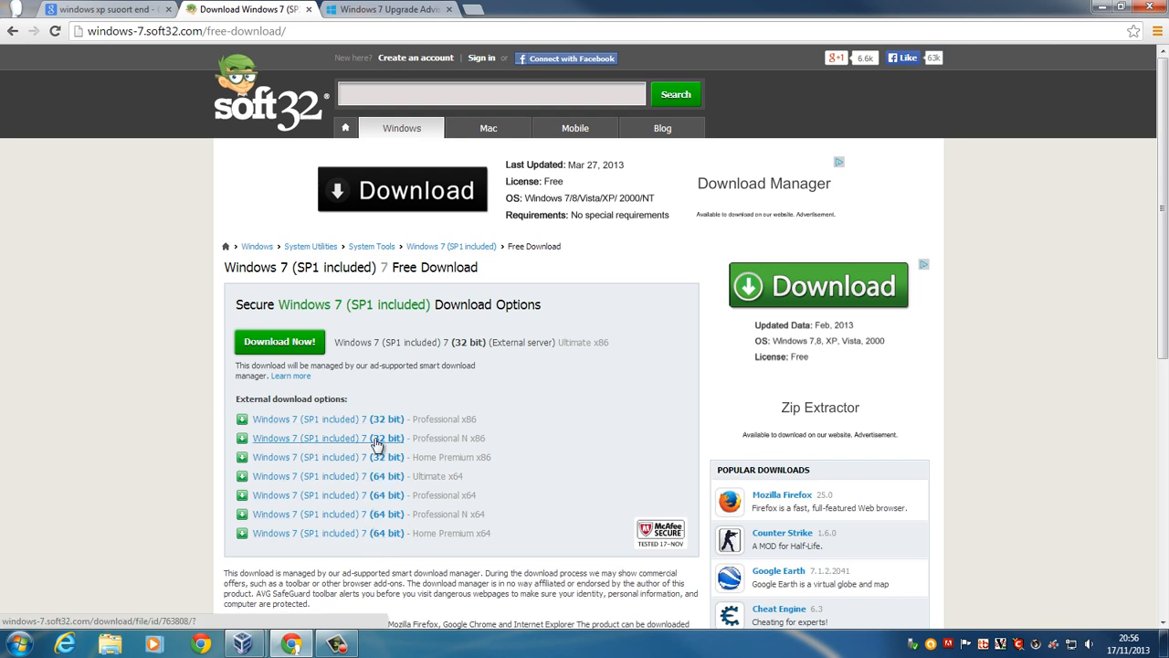
pyautogui.moveTo(380, 475)
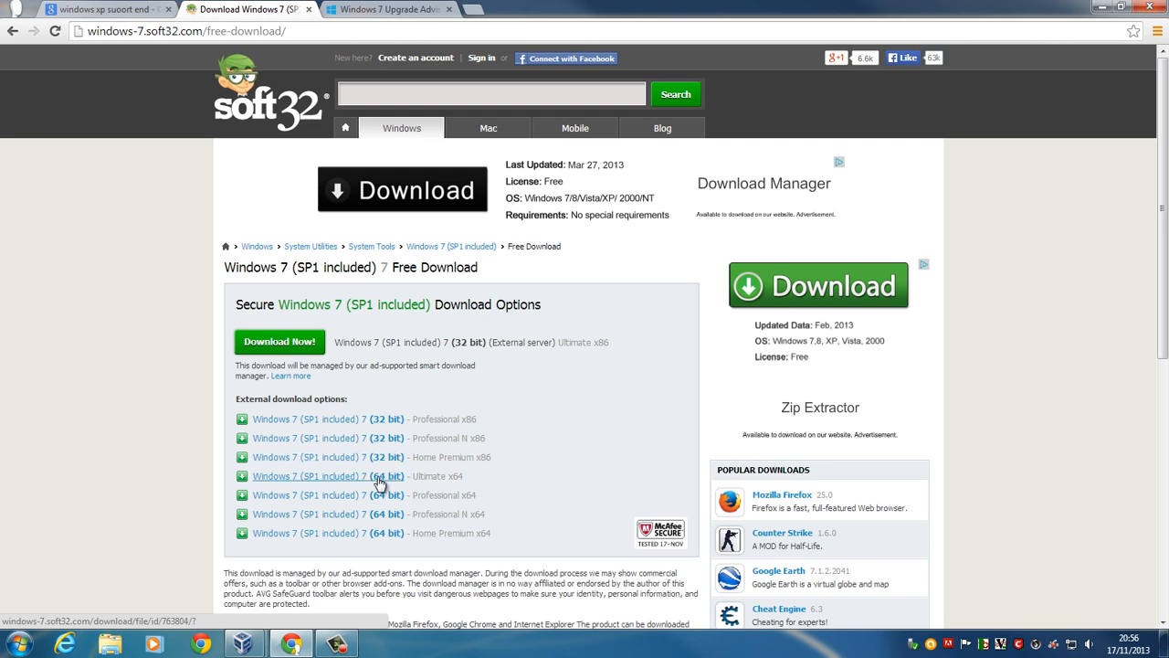
pyautogui.moveTo(382, 483)
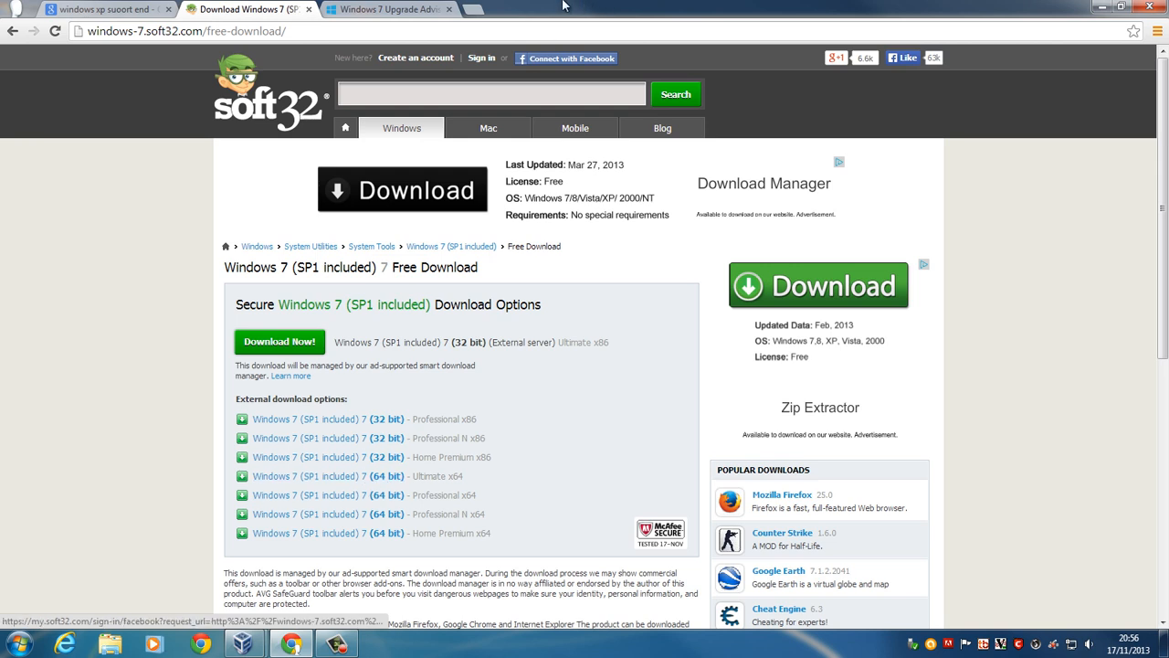
pyautogui.click(388, 10)
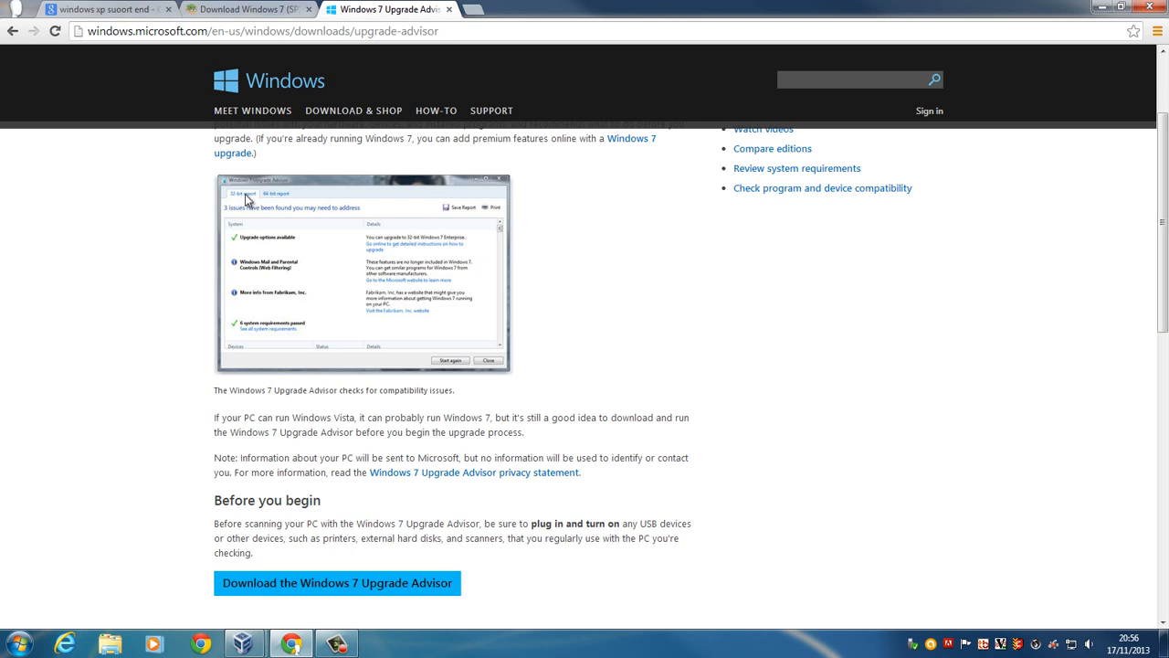
pyautogui.moveTo(289, 206)
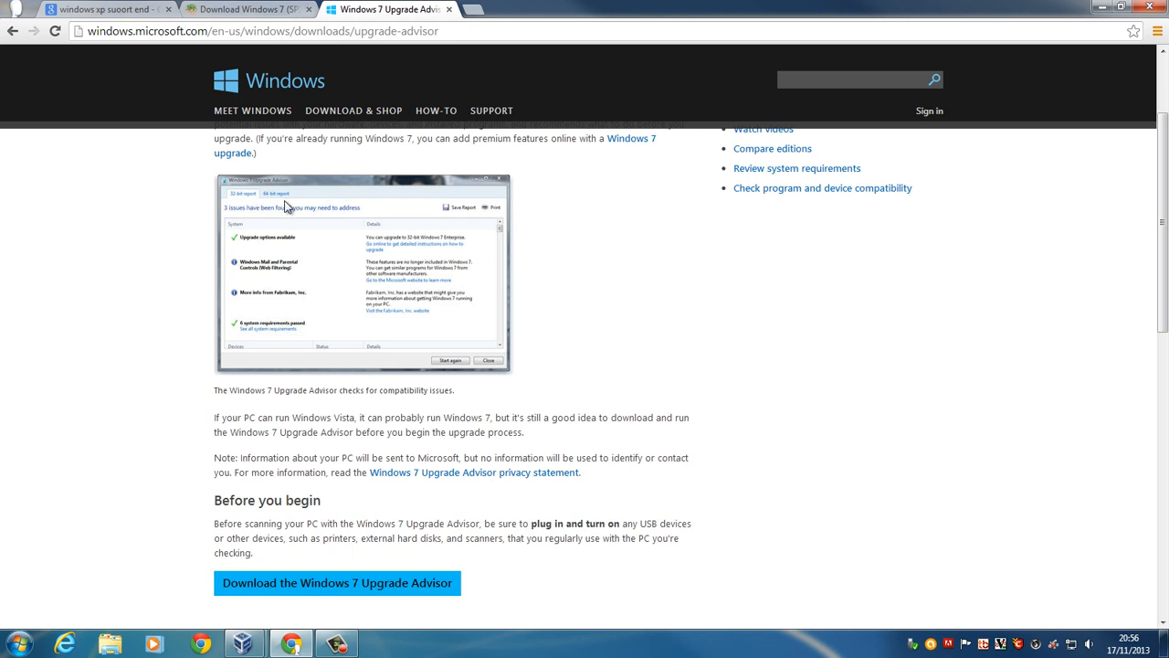
# Step: Return to soft32's Windows 7 (SP1 included) download options page
pyautogui.click(246, 9)
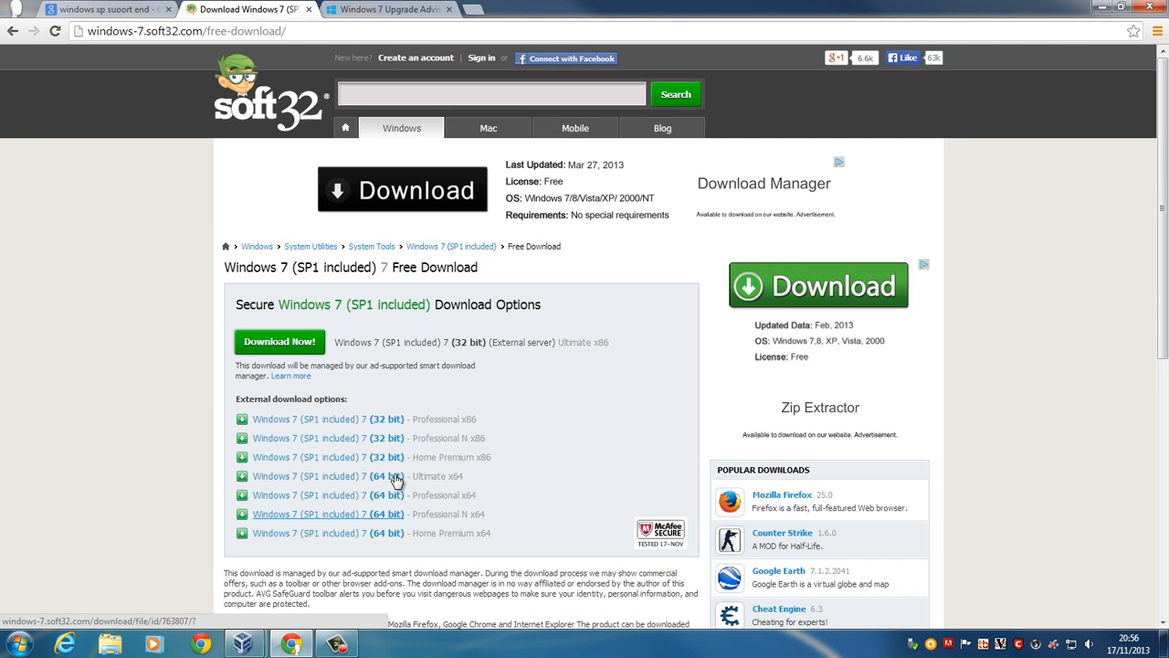
pyautogui.moveTo(387, 513)
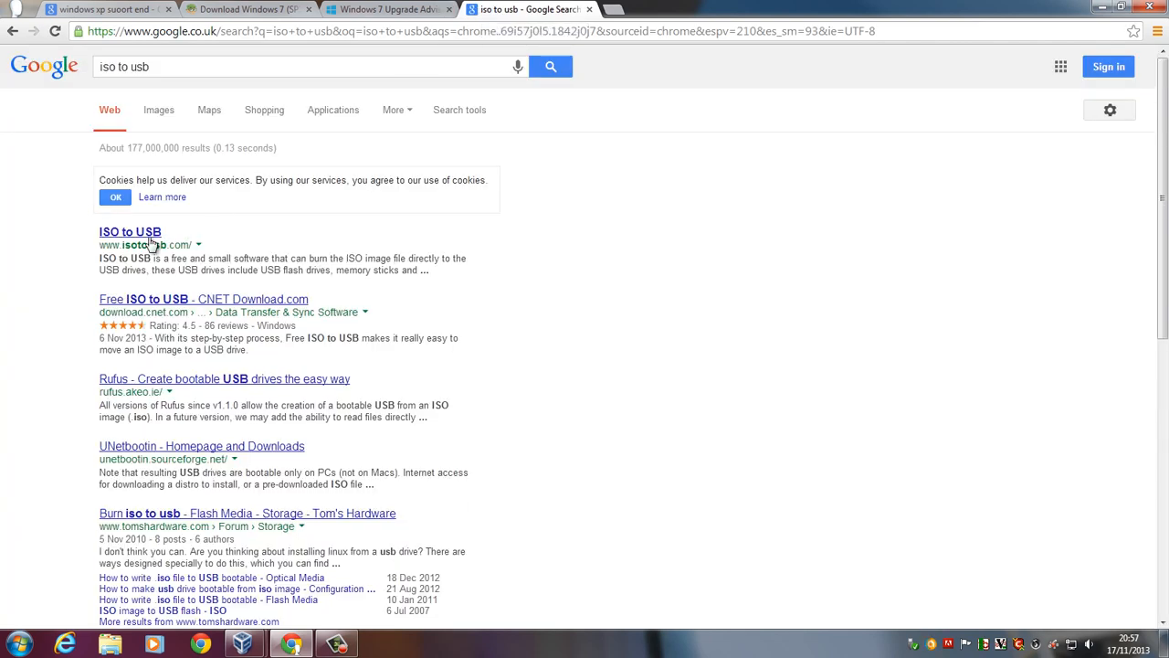
# Step: Visit isotousb.com from the 'iso to usb' results, then return to the soft32 page
pyautogui.click(130, 230)
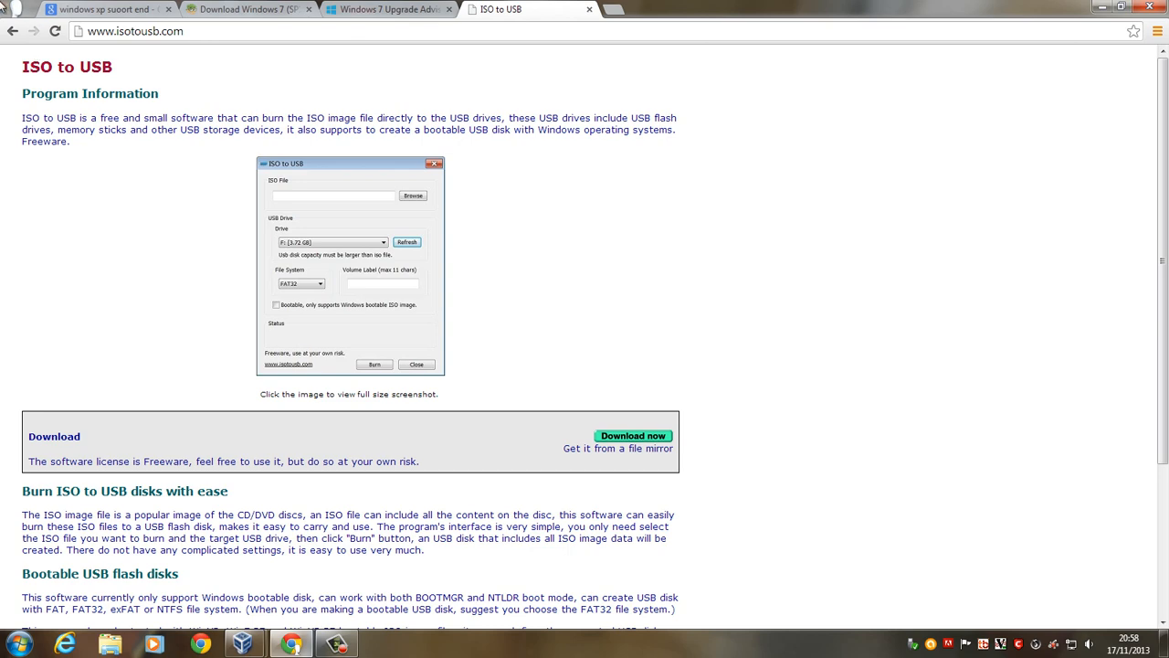
pyautogui.click(247, 10)
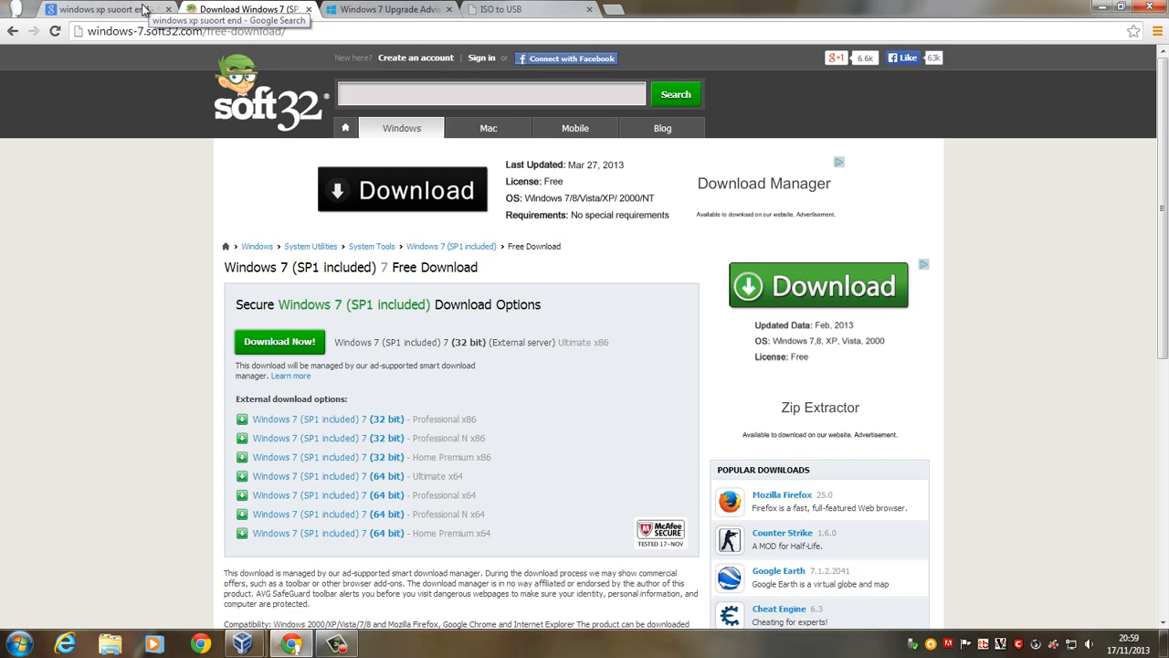
# Step: Return to the Google results for 'windows xp suoort end'
pyautogui.click(100, 9)
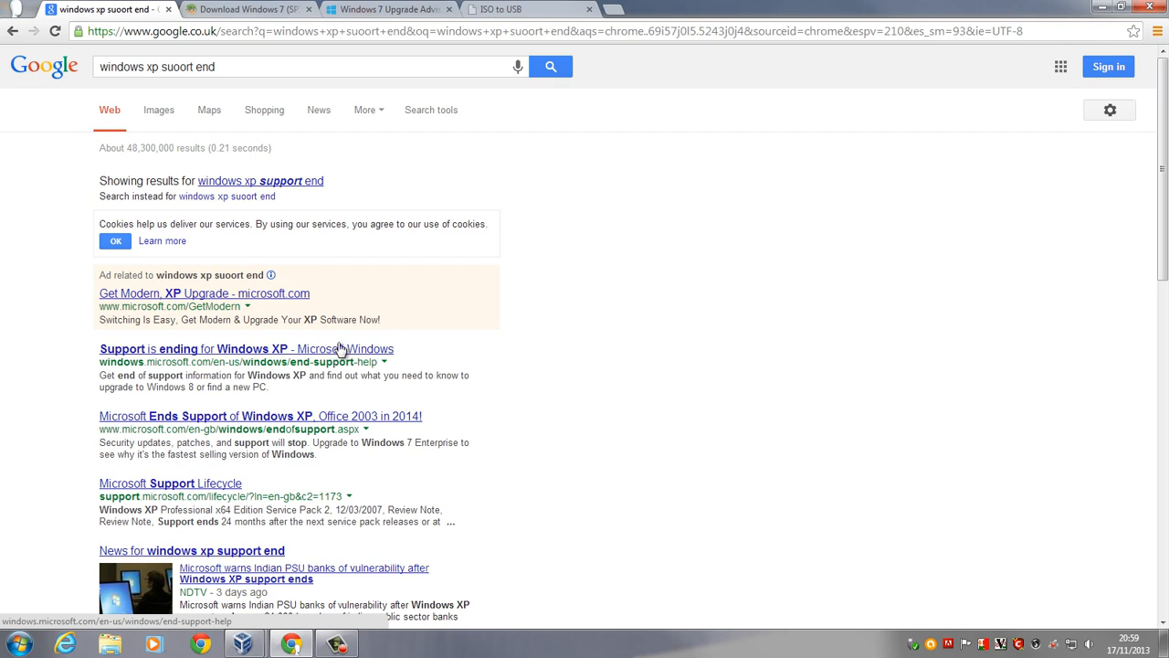
pyautogui.moveTo(362, 355)
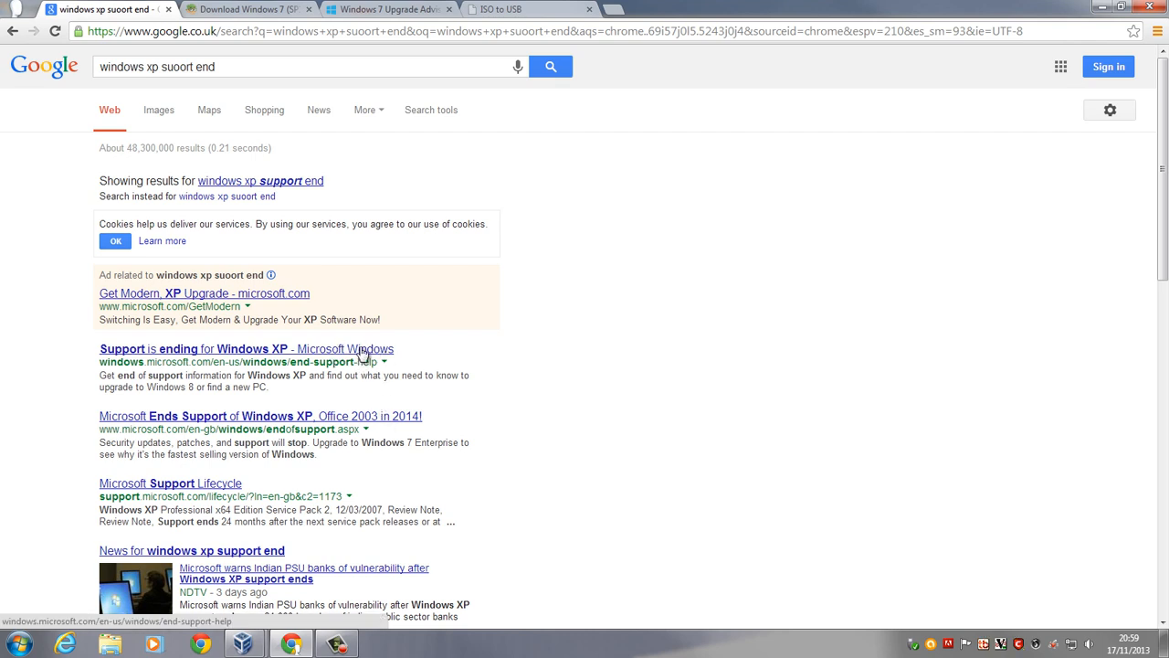
# Step: Reach Microsoft's Windows XP SP3 and Office 2003 end-of-support page from the results
pyautogui.click(219, 347)
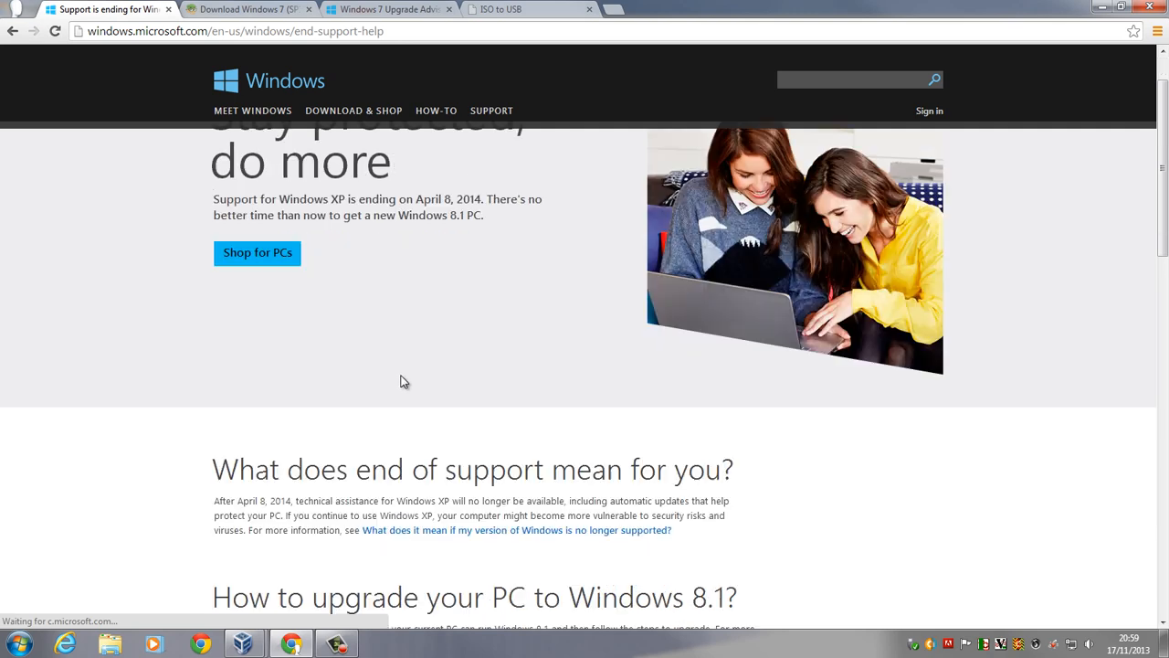
pyautogui.scroll(-3)
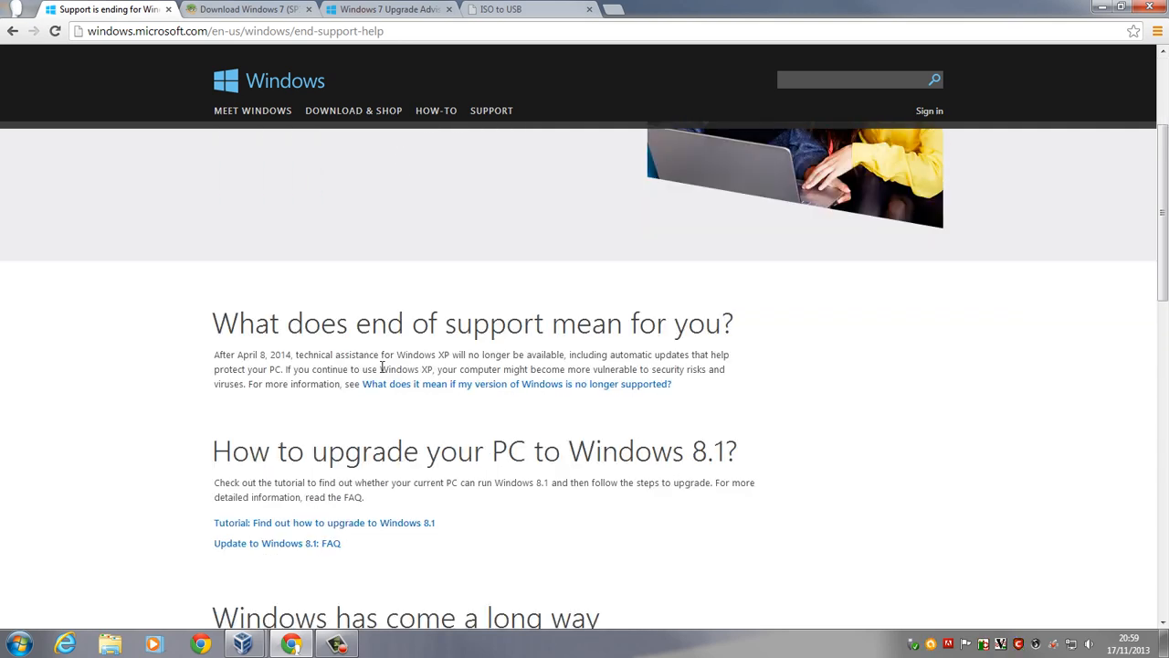
pyautogui.scroll(-3)
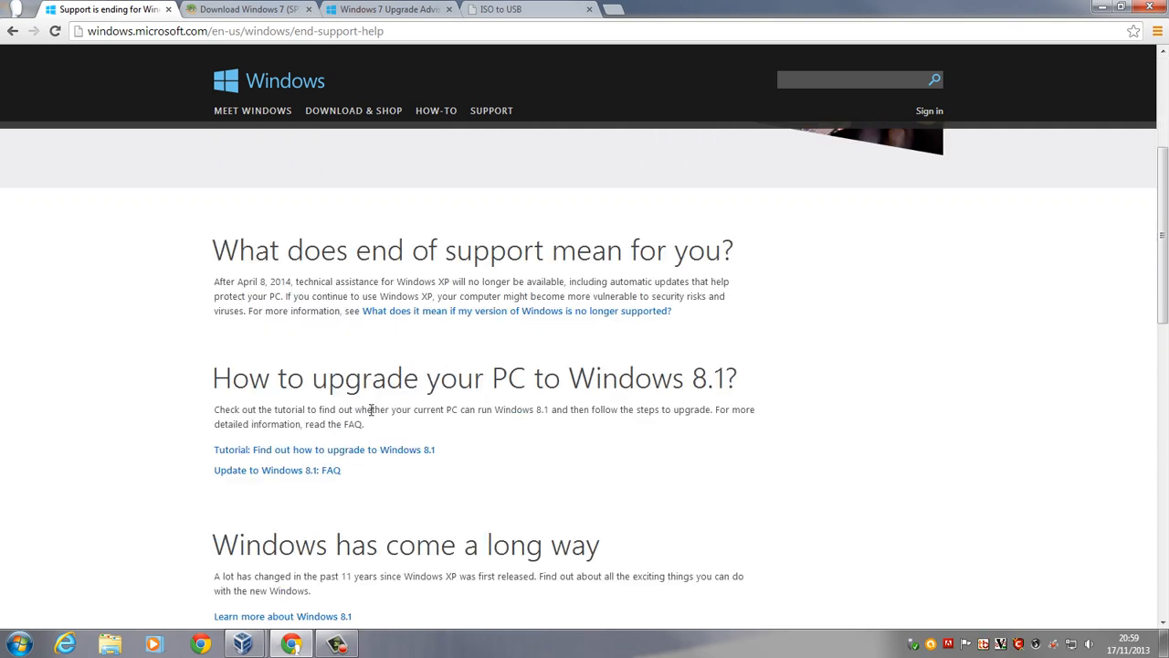
pyautogui.moveTo(719, 383)
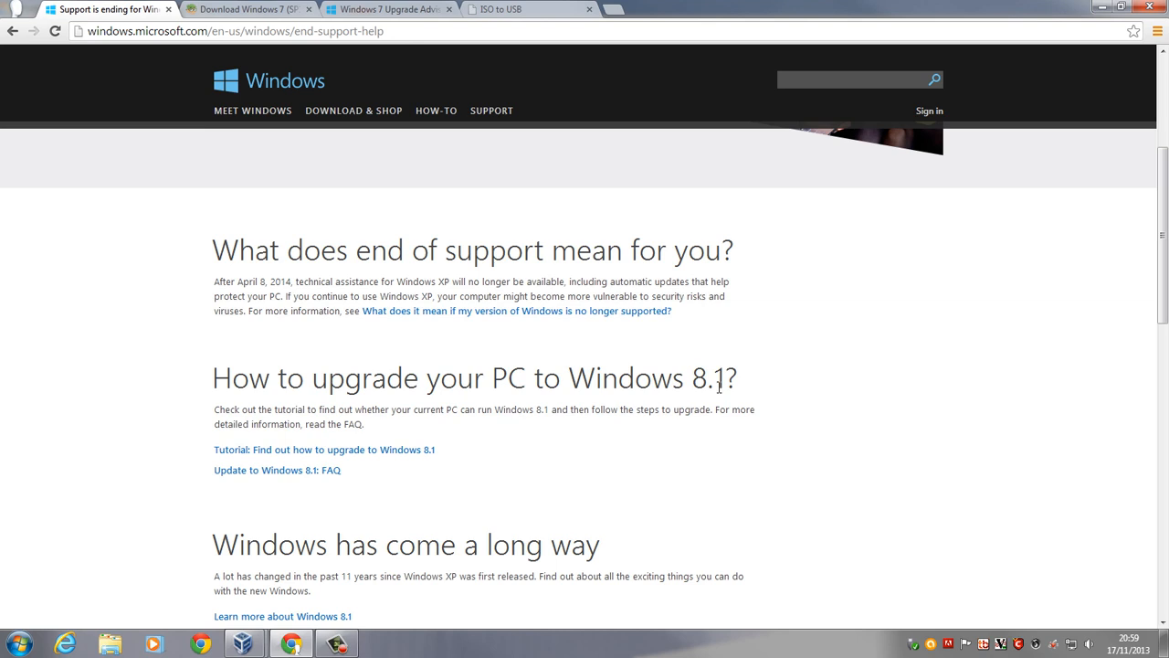
pyautogui.moveTo(716, 384)
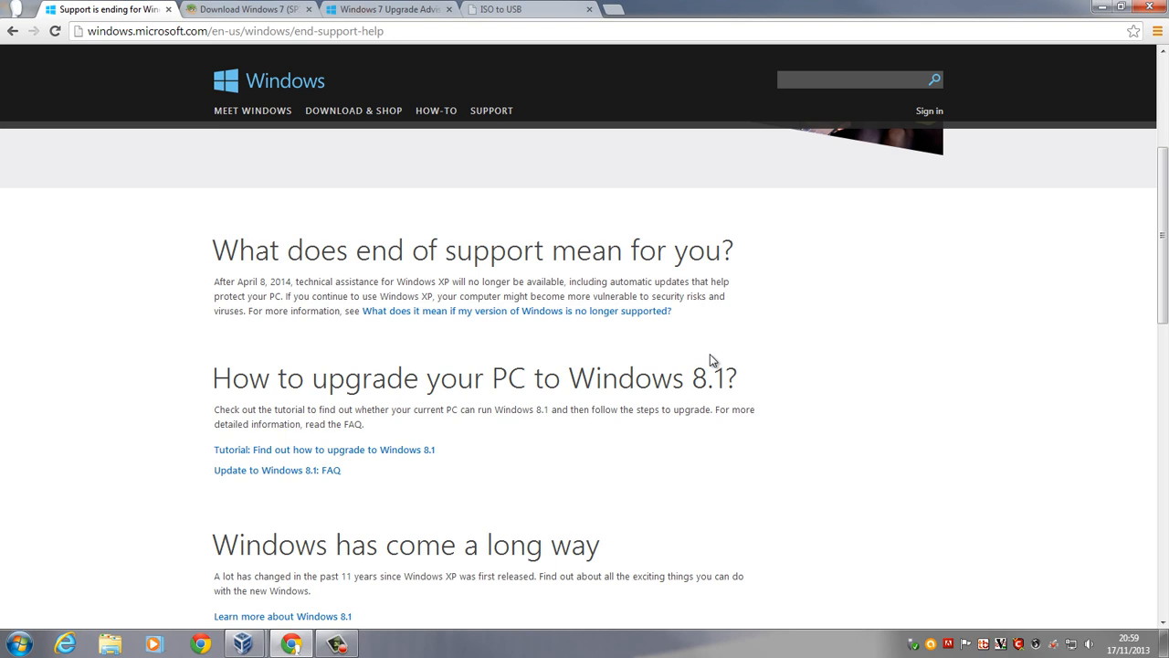
pyautogui.scroll(-3)
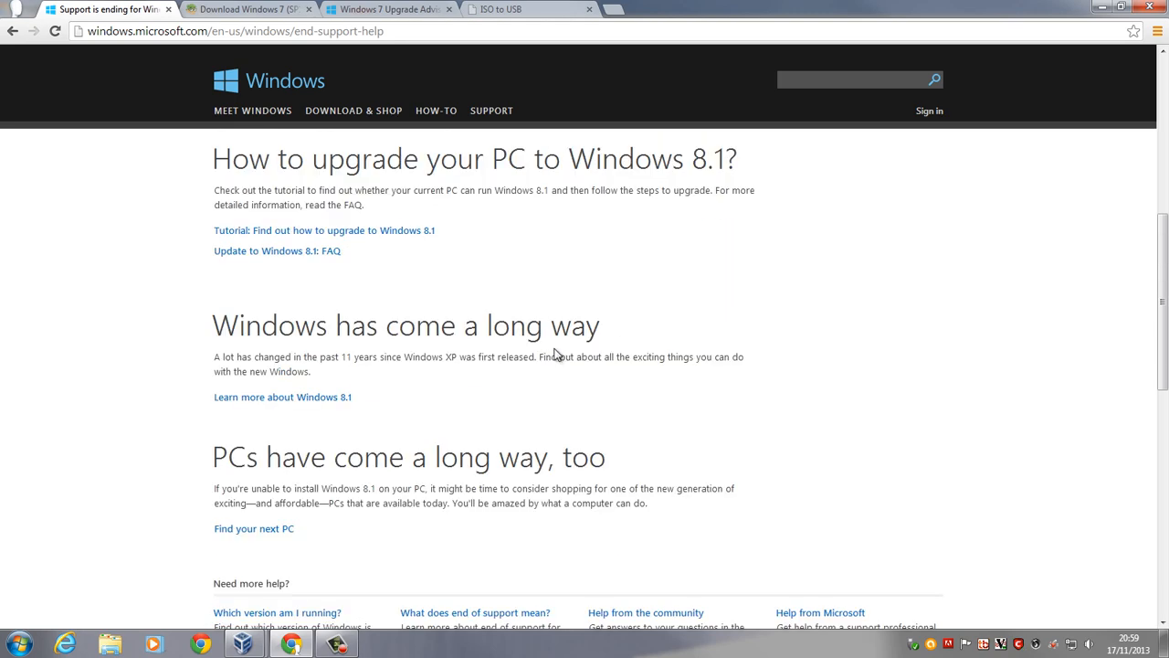
pyautogui.moveTo(551, 349)
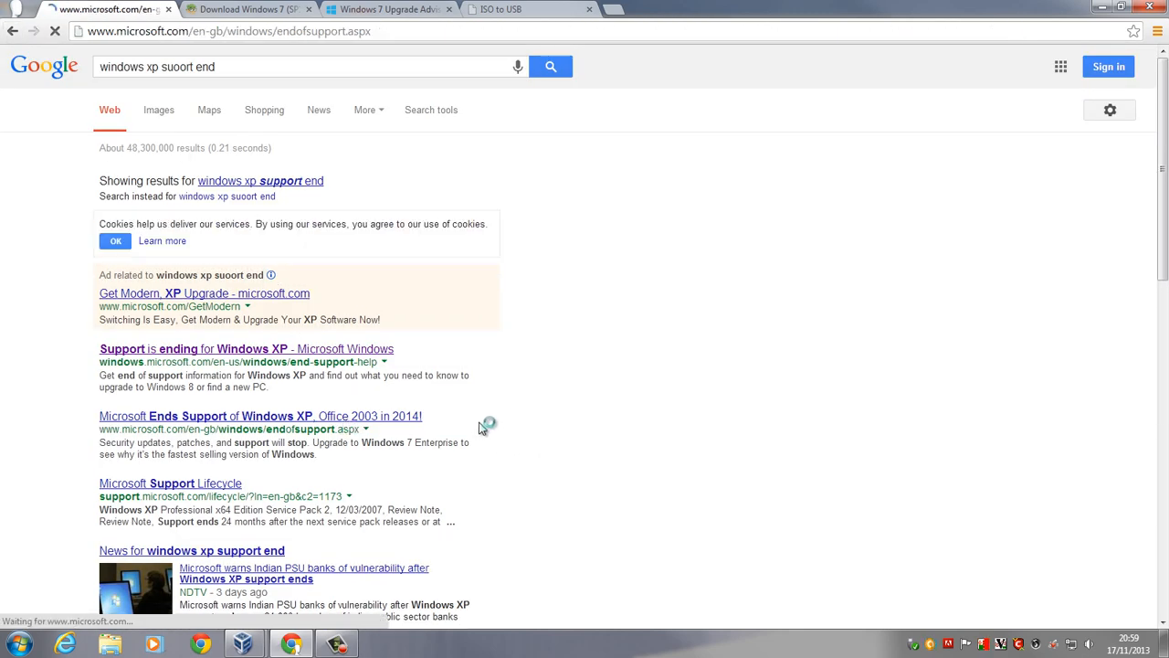
pyautogui.click(259, 416)
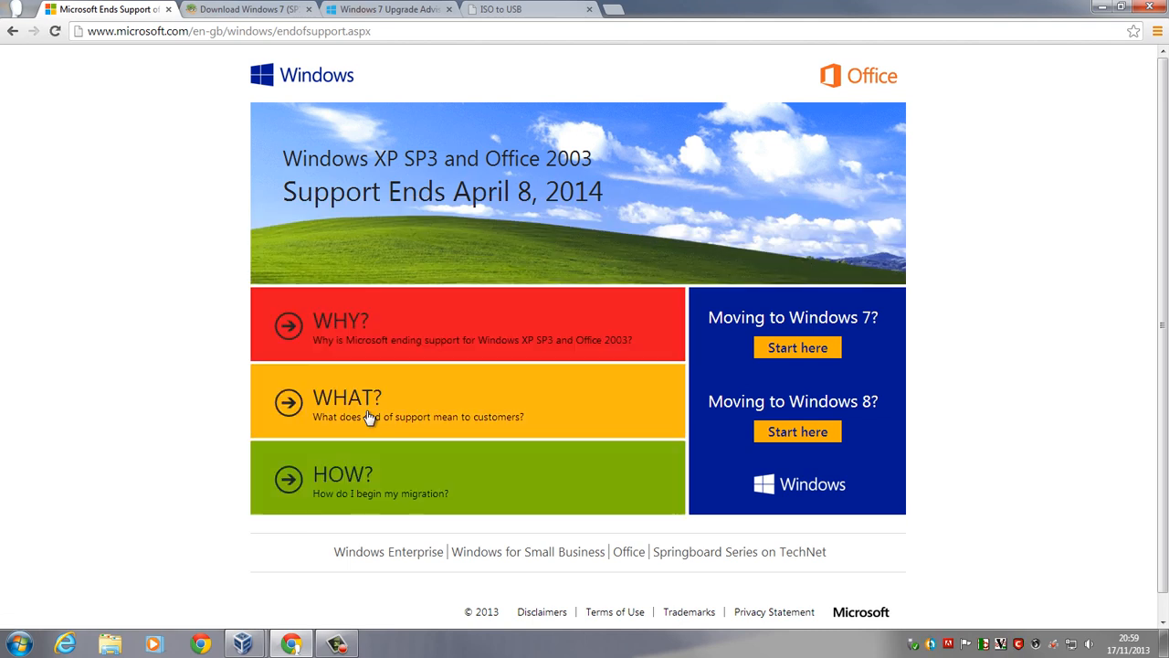
pyautogui.moveTo(1045, 218)
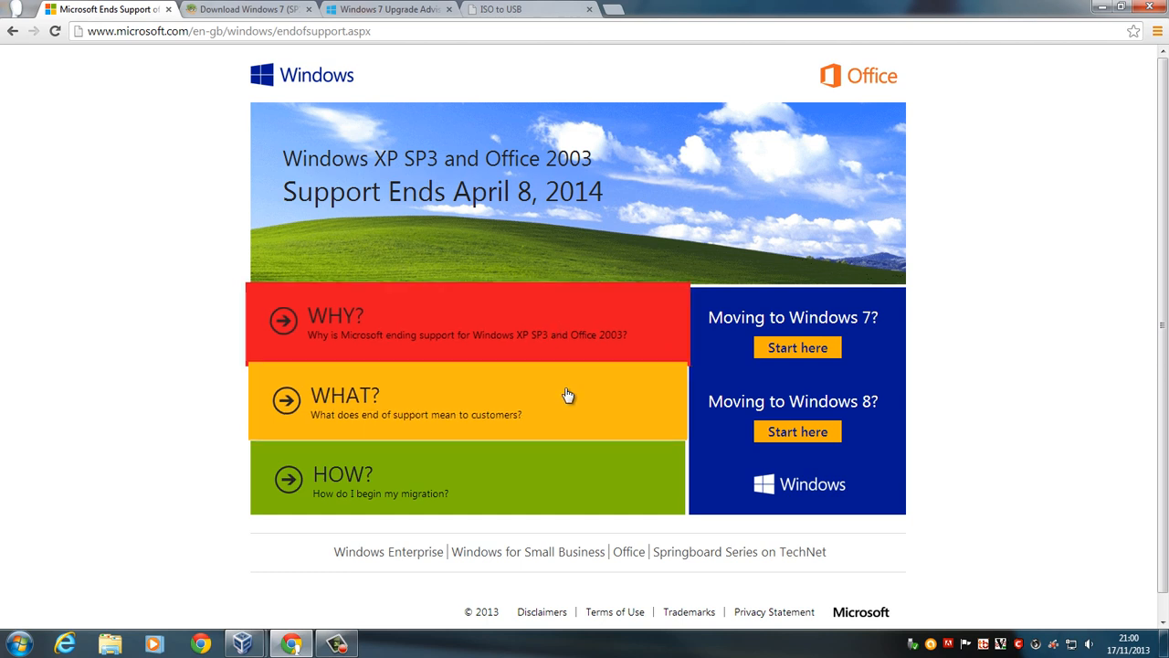
pyautogui.moveTo(602, 338)
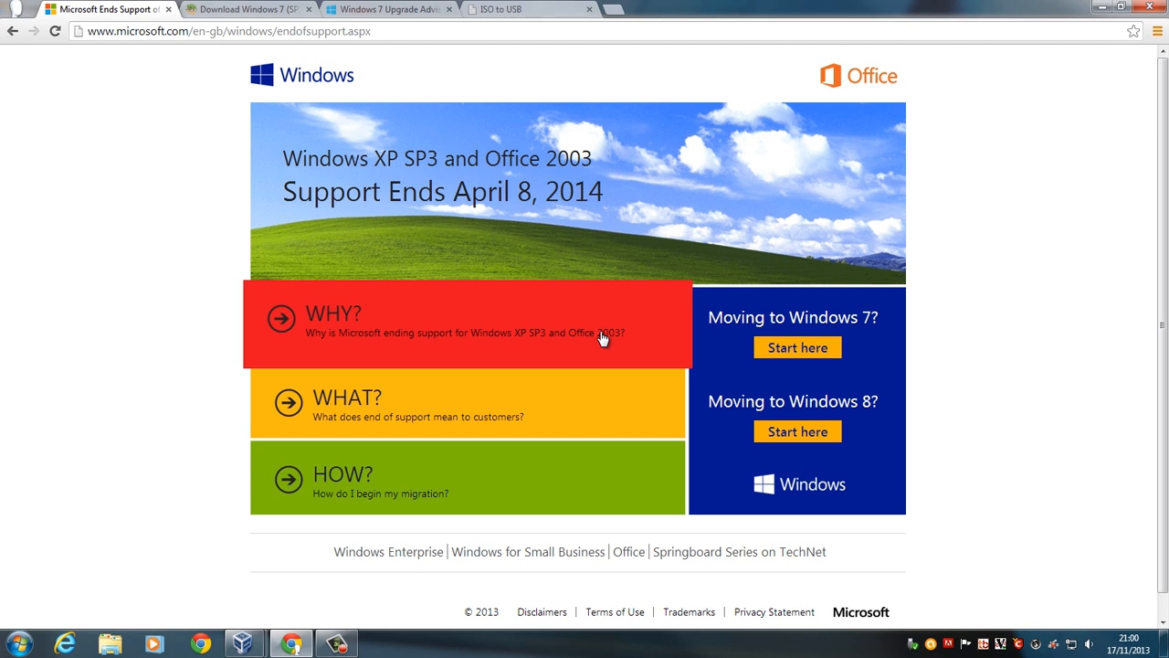
pyautogui.moveTo(804, 372)
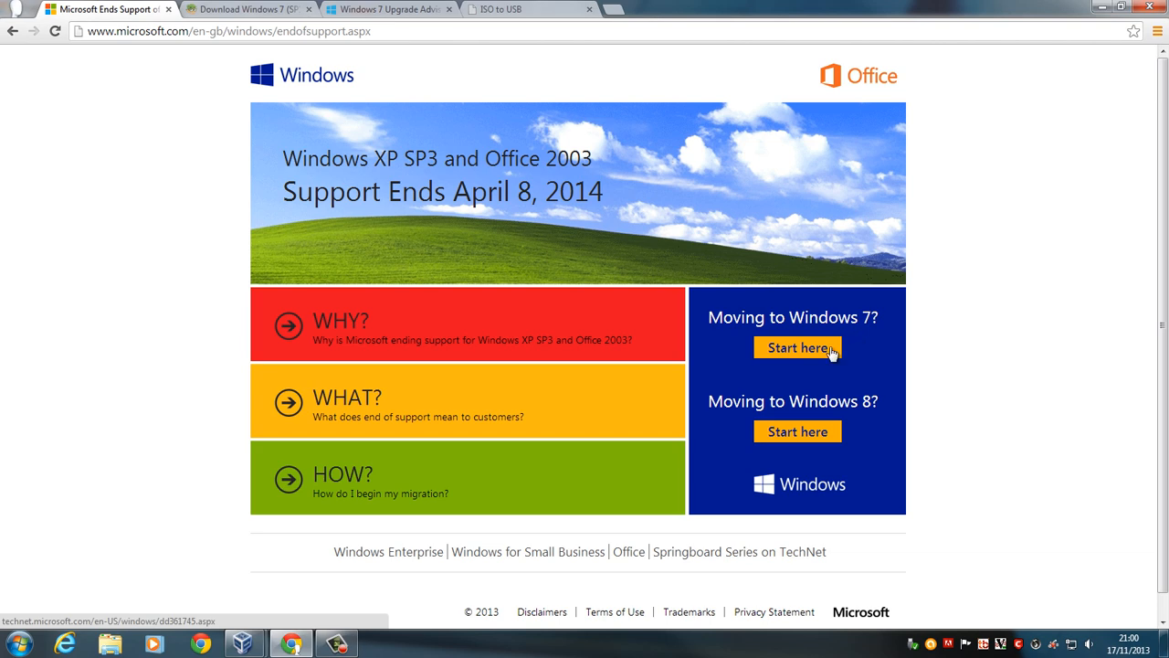
pyautogui.click(796, 347)
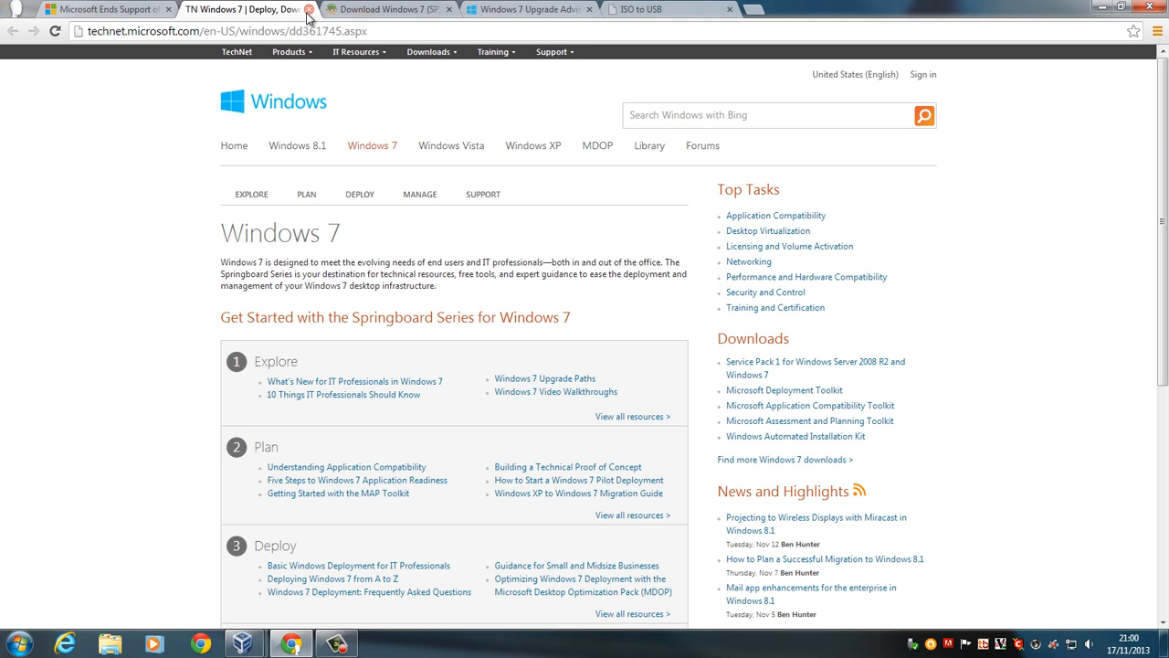
pyautogui.click(322, 9)
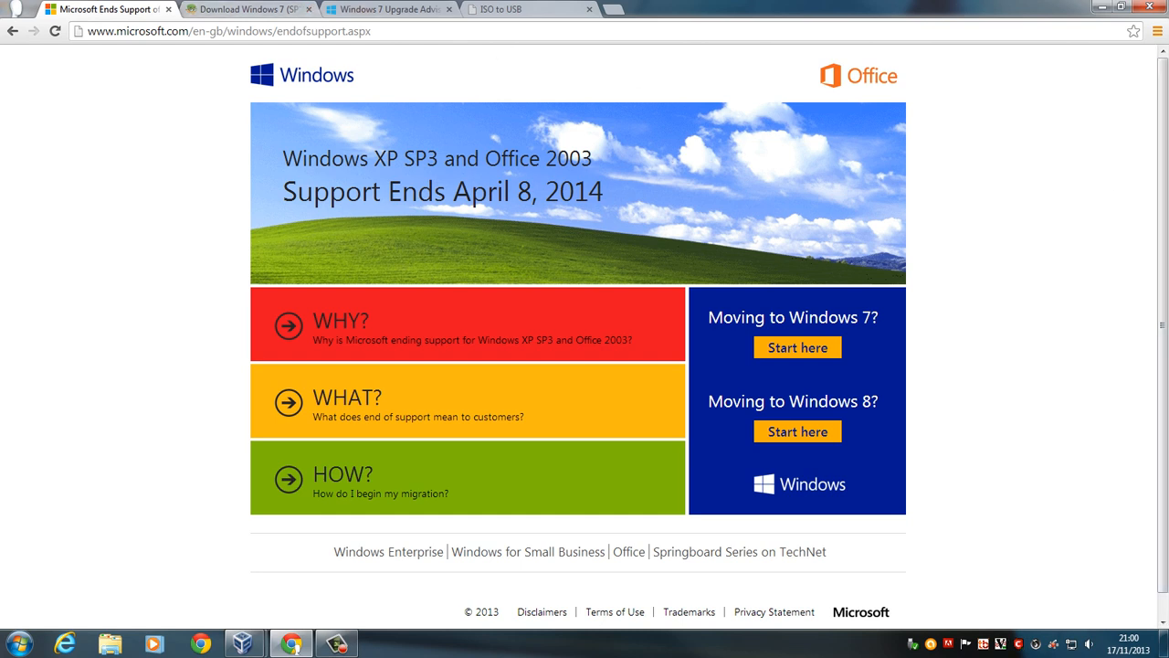
pyautogui.moveTo(1052, 235)
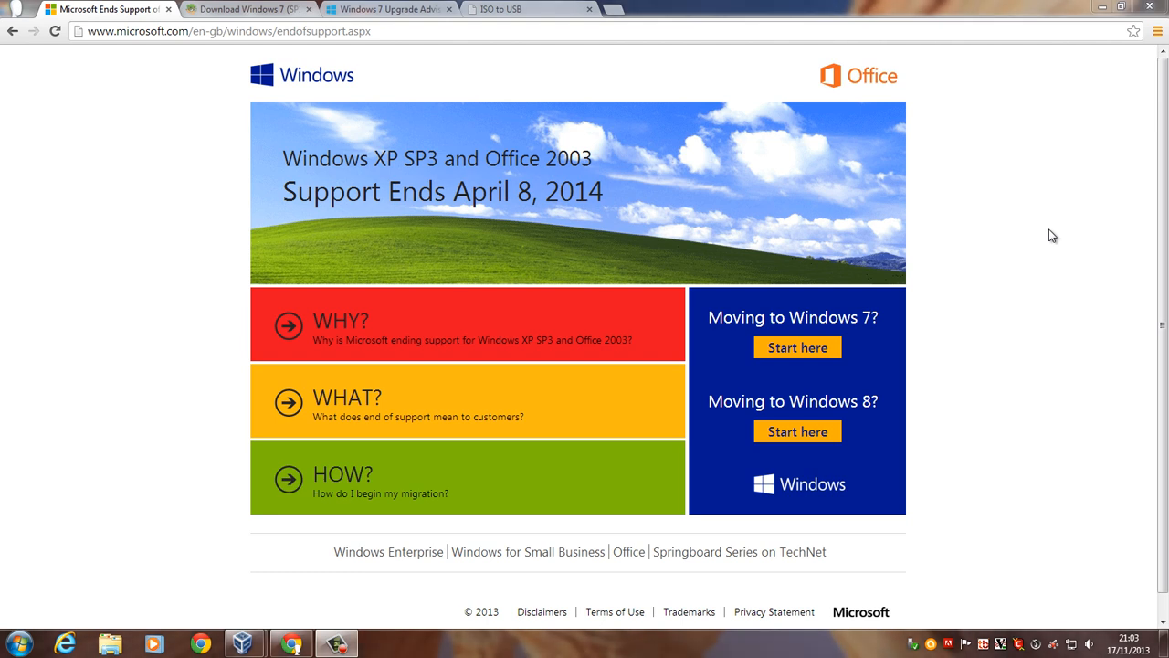
pyautogui.moveTo(650, 218)
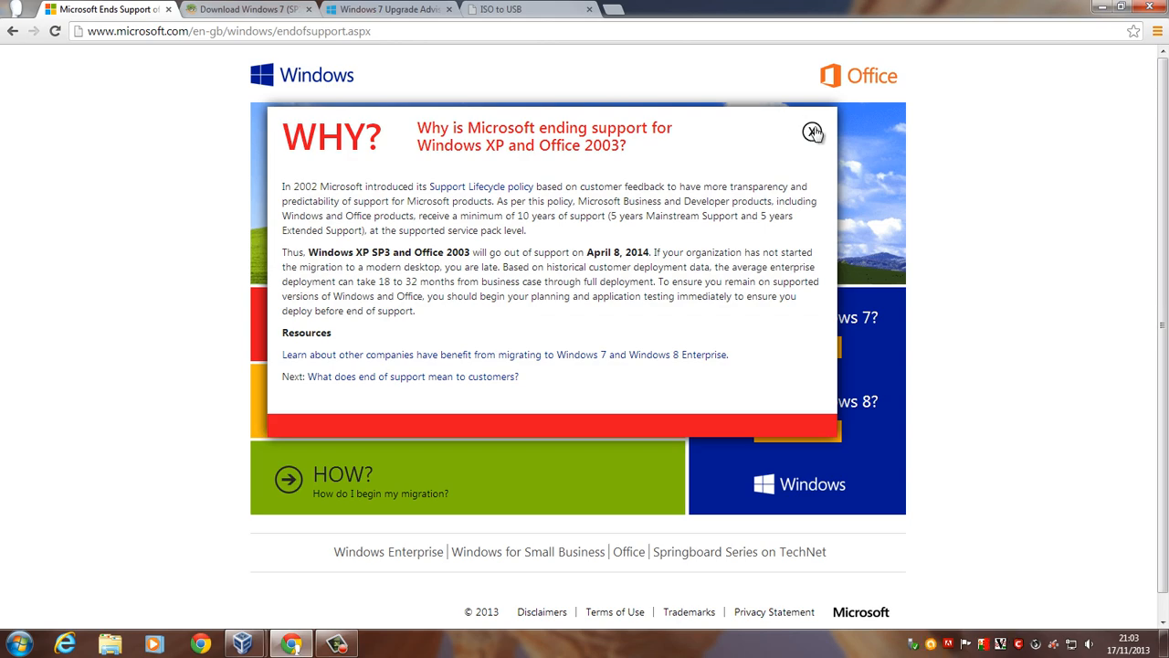
# Step: Read the 'How do I begin my migration' popup and close it again
pyautogui.click(413, 377)
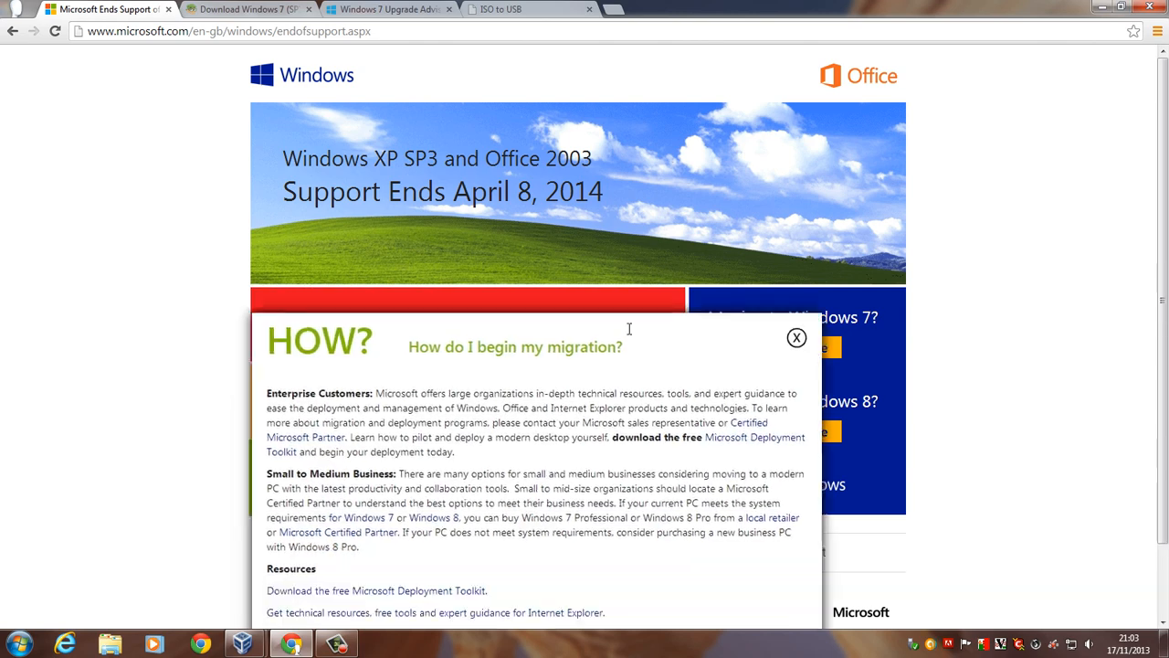
pyautogui.click(797, 336)
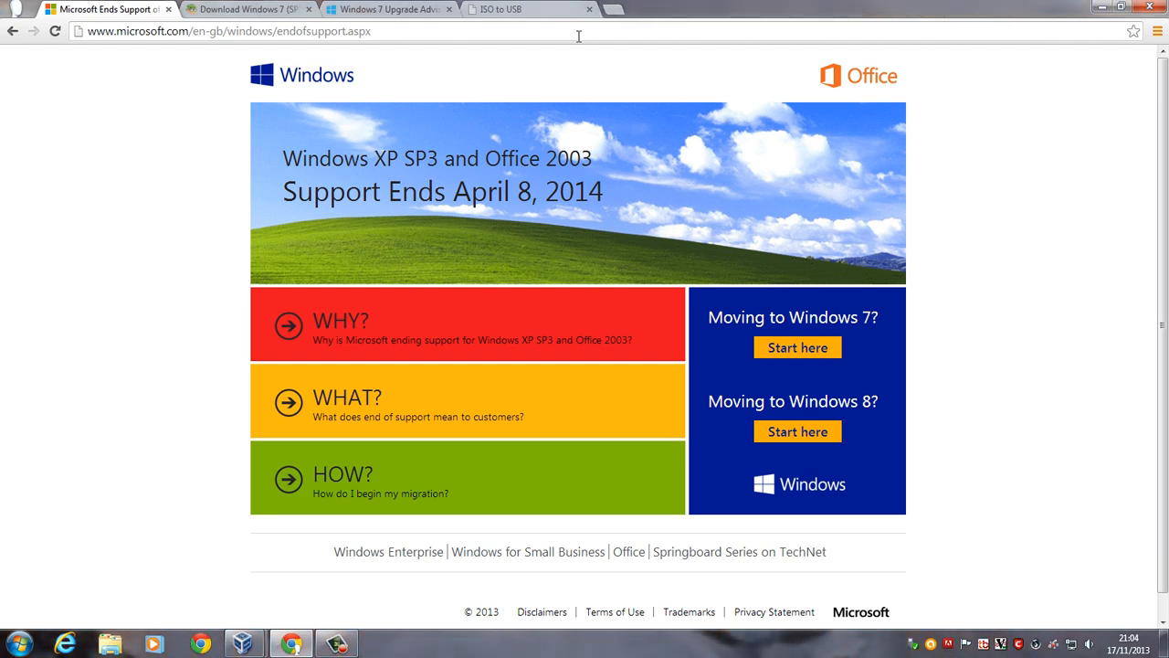
# Step: In a new tab on amazon.co.uk, search for 'windows 7' and pick a result
pyautogui.click(751, 9)
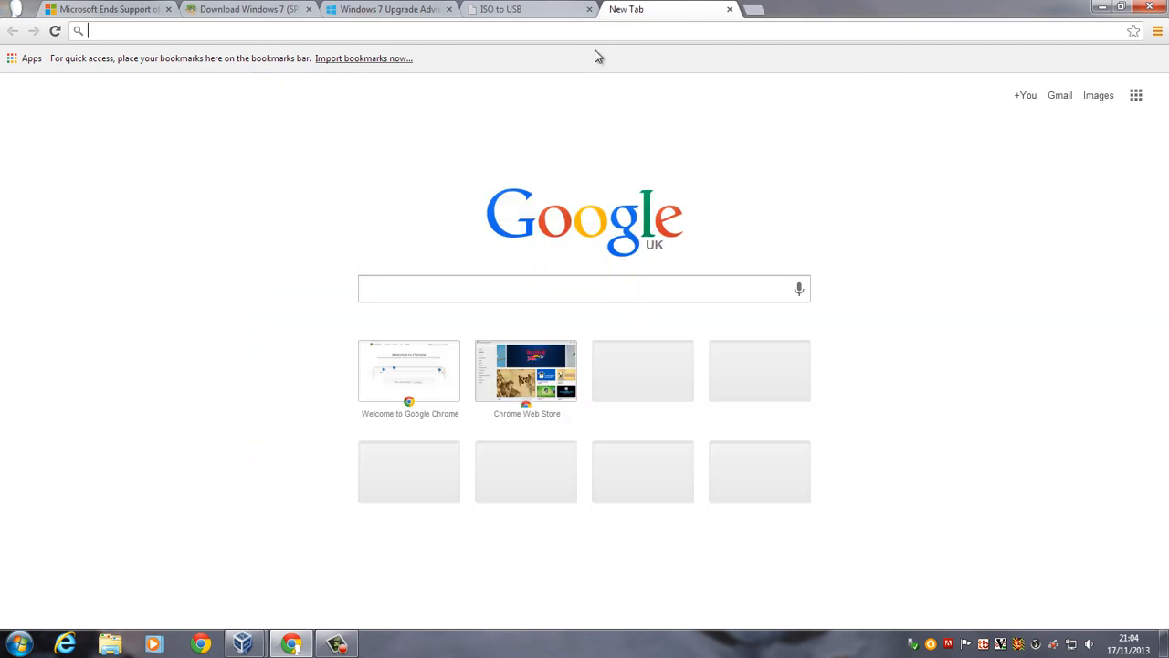
pyautogui.write('amazon.co.uk')
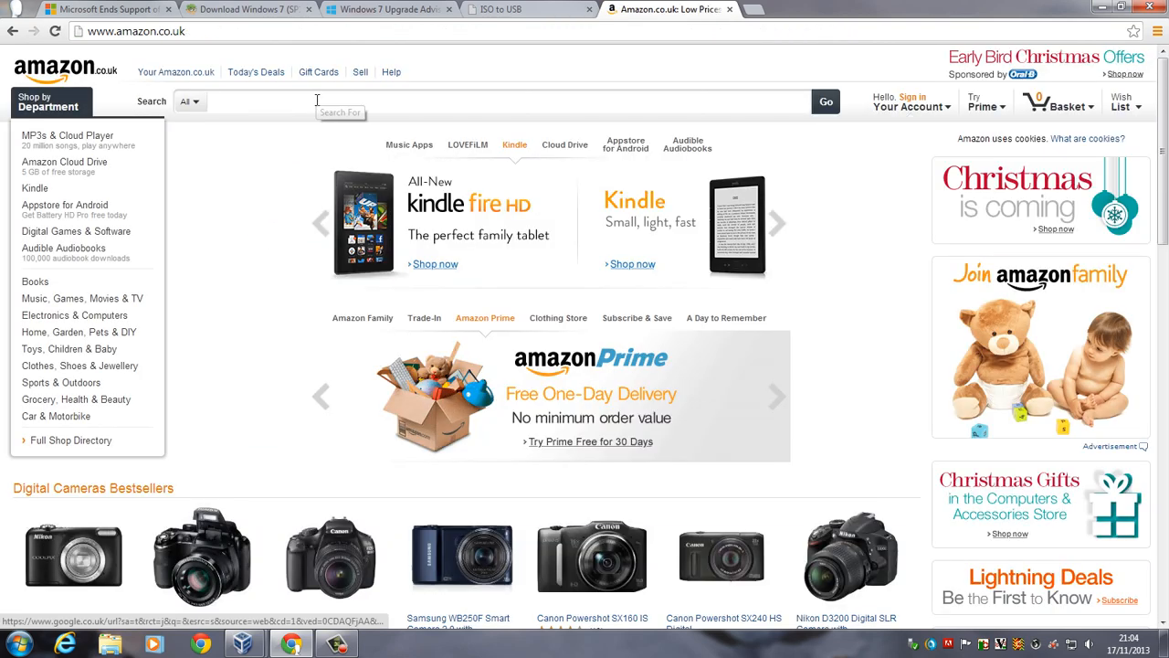
pyautogui.write('windows 7')
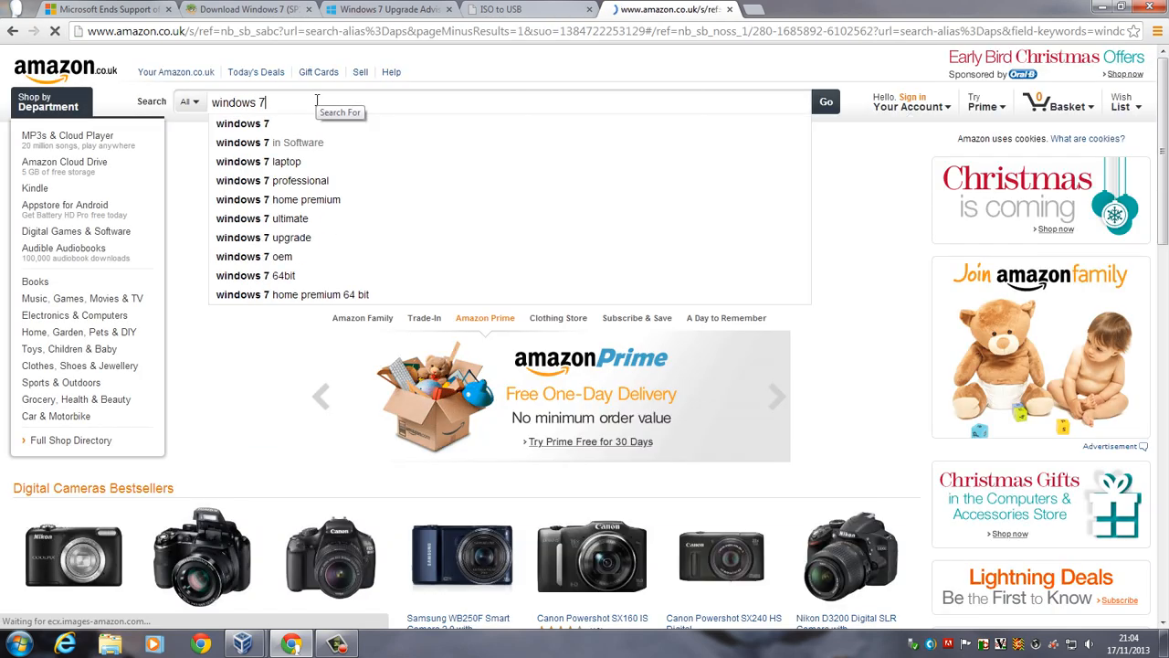
pyautogui.click(826, 102)
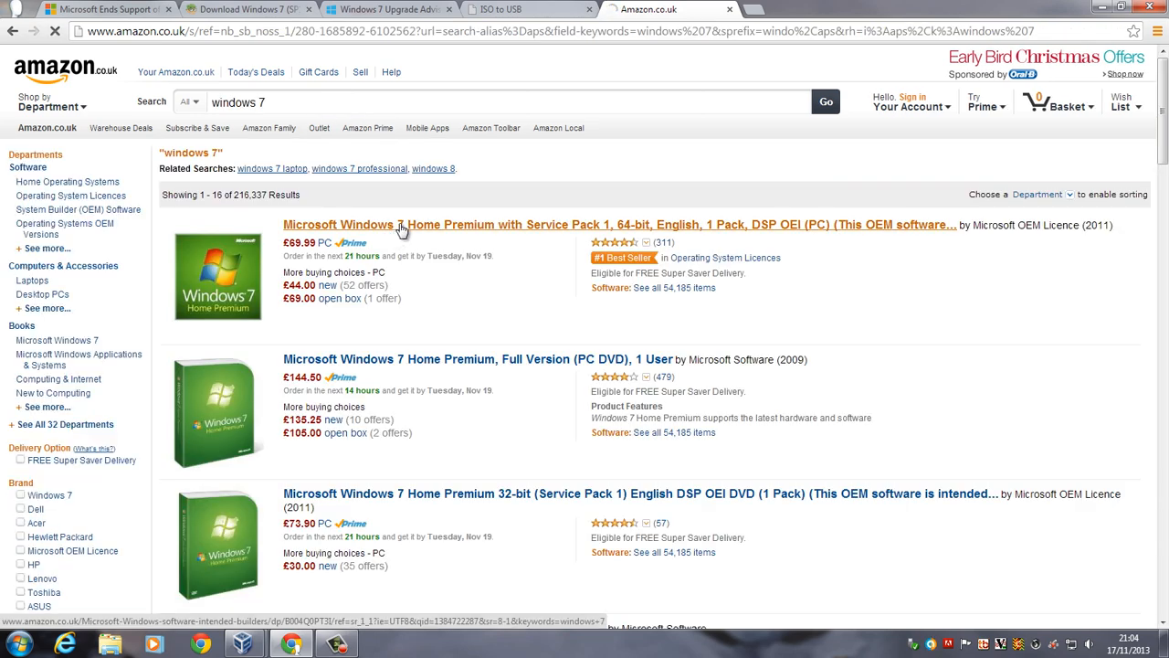
pyautogui.click(401, 224)
pyautogui.write('8')
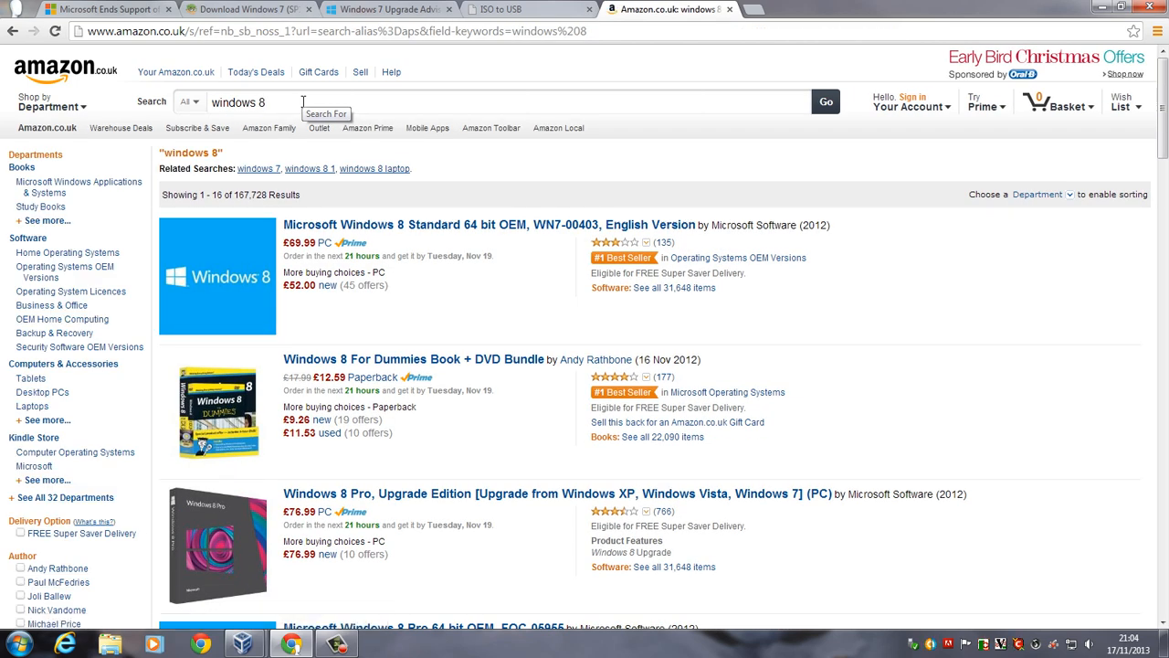
# Step: Leave Amazon and bring back Microsoft's Windows 7 Upgrade Advisor page
pyautogui.press('Backspace')
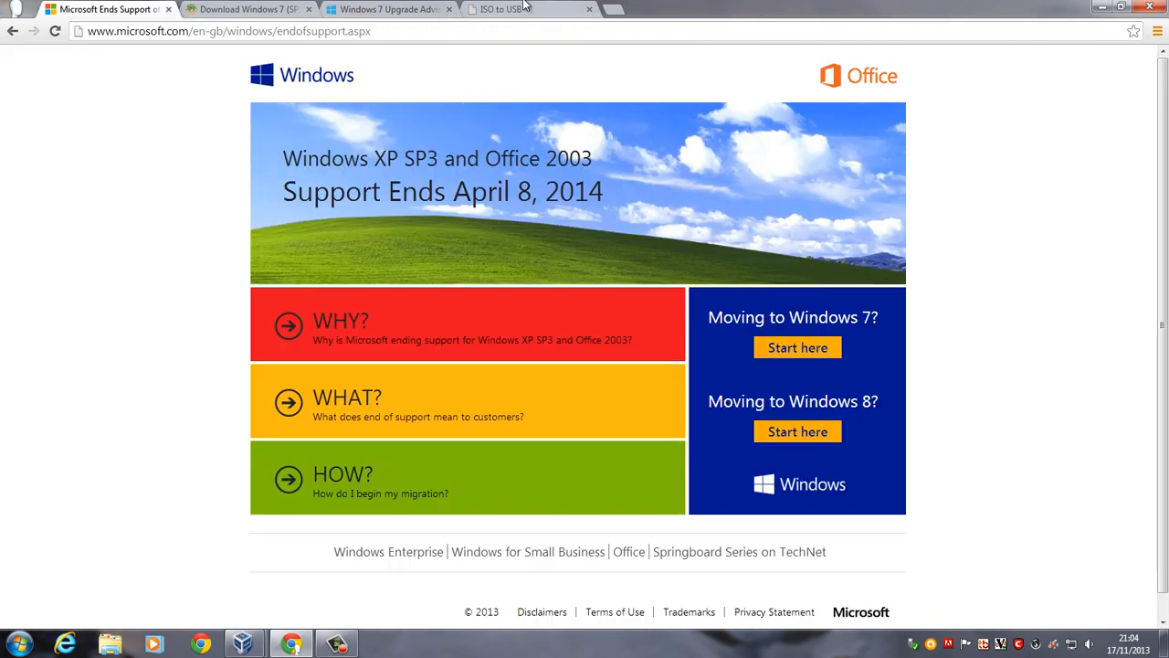
pyautogui.click(387, 9)
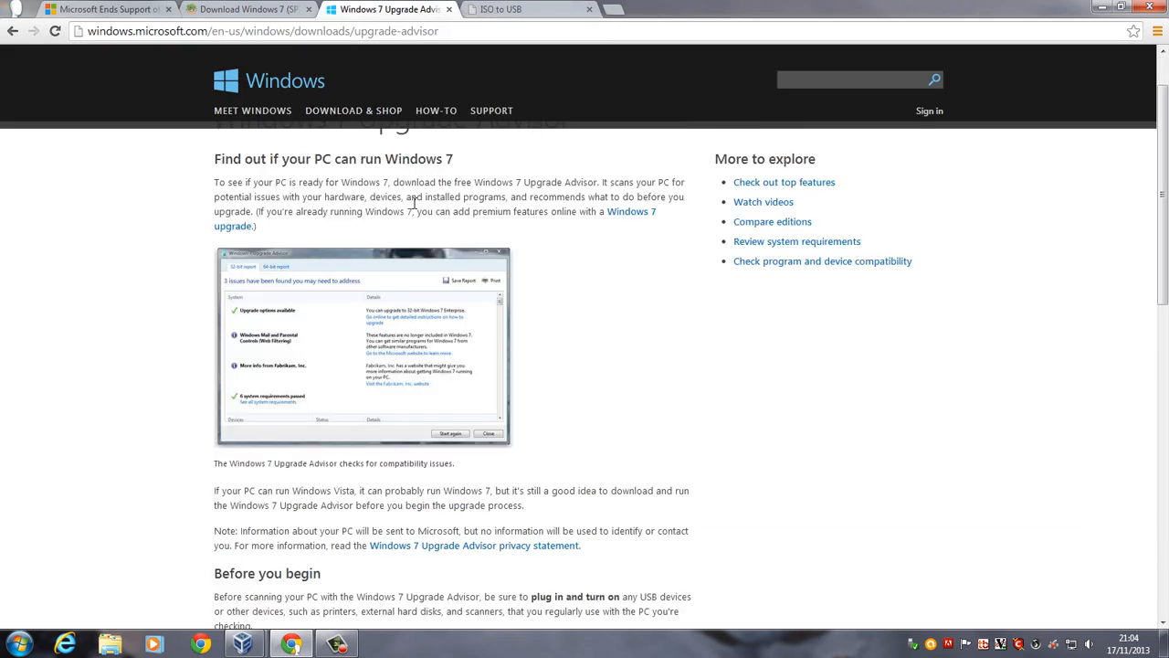